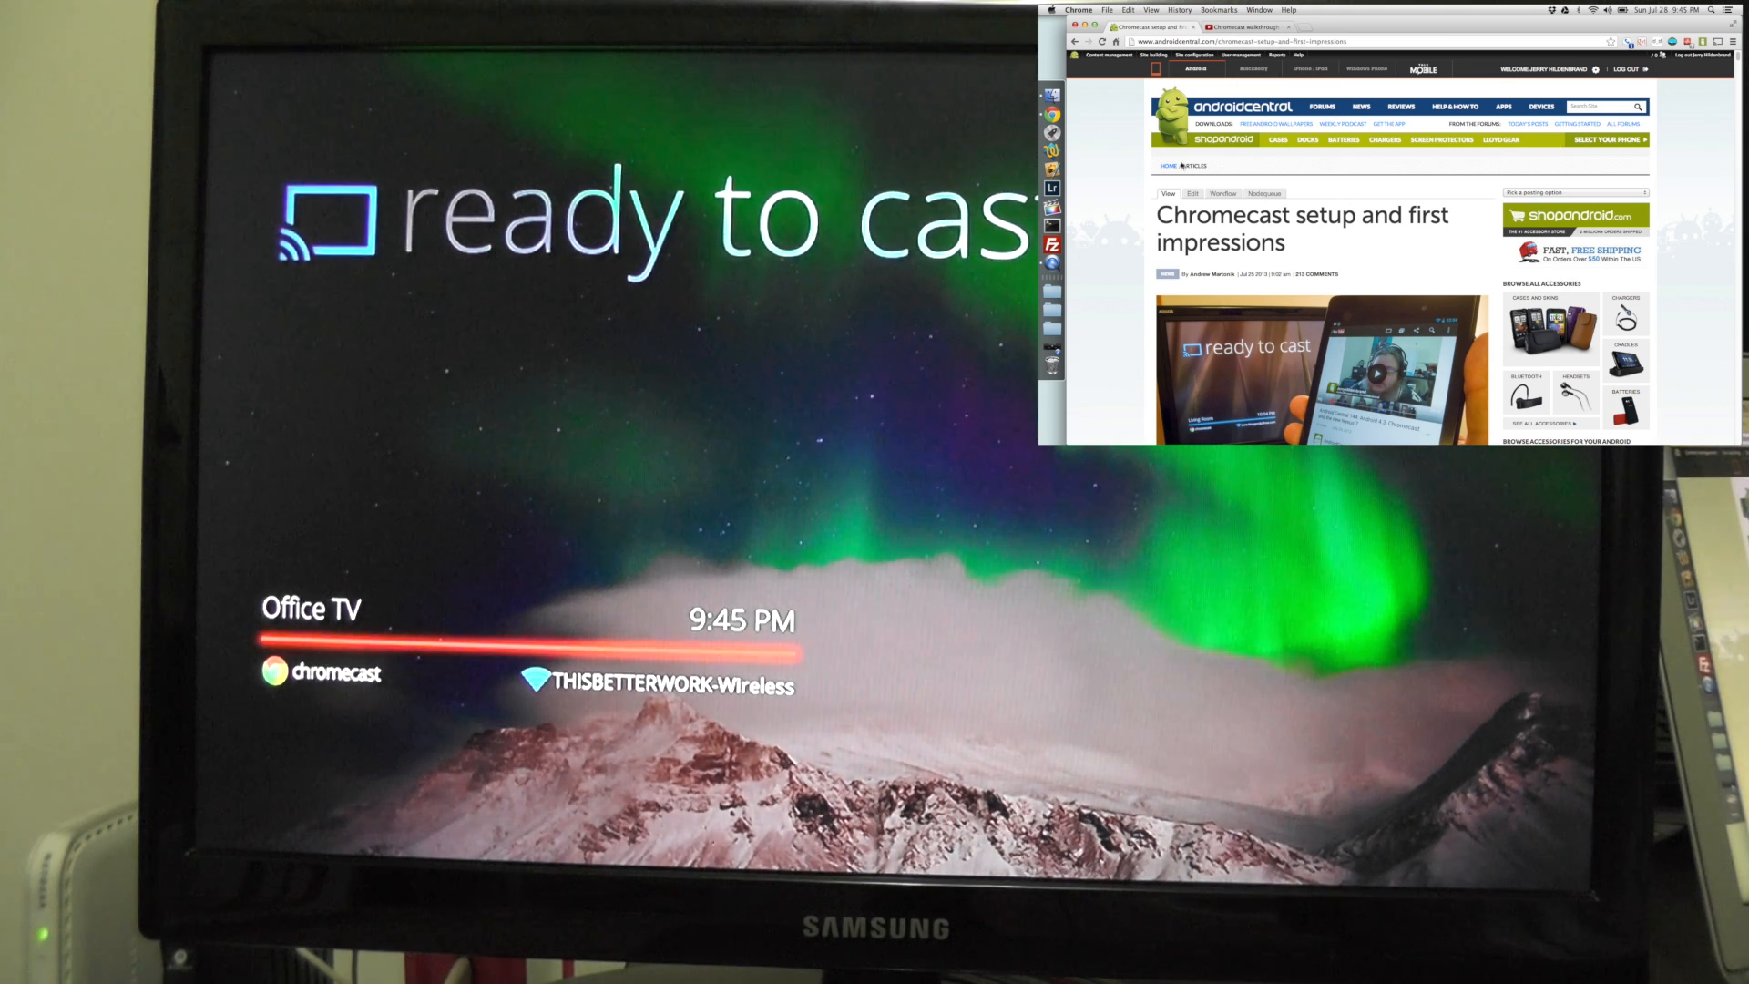
# Step: Switch to the YouTube Chromecast walkthrough video tab to cast it to Office TV
pyautogui.click(1241, 25)
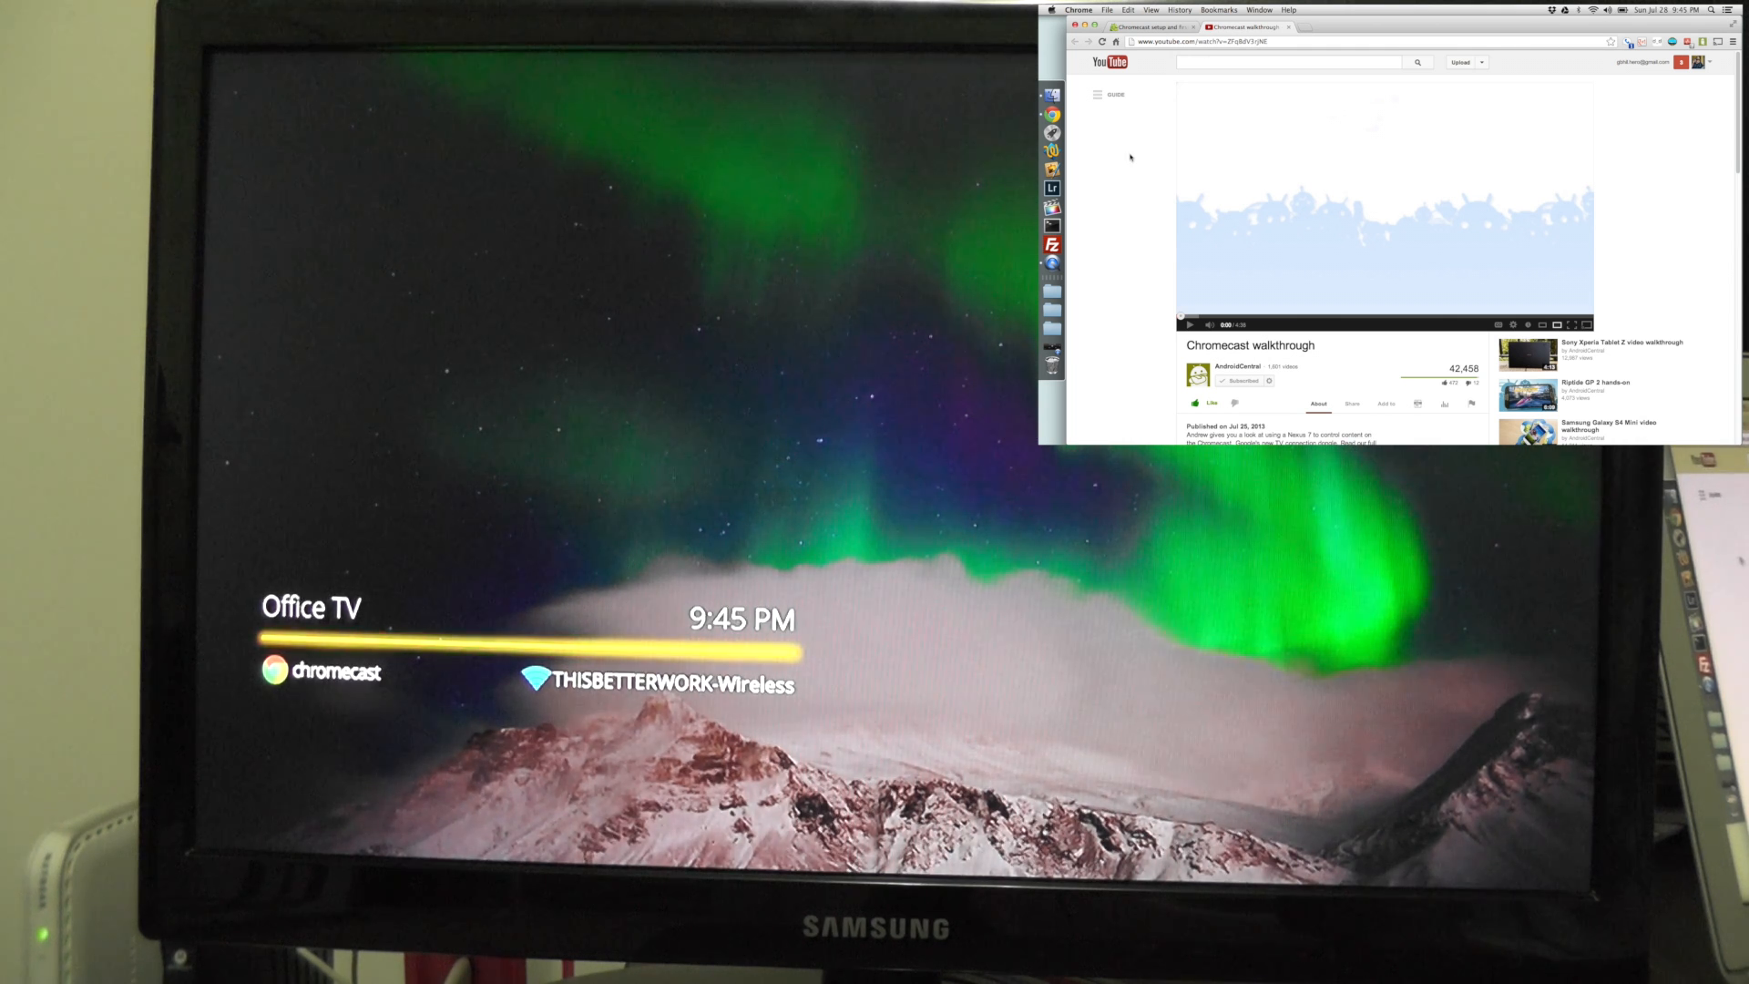
pyautogui.moveTo(1158, 309)
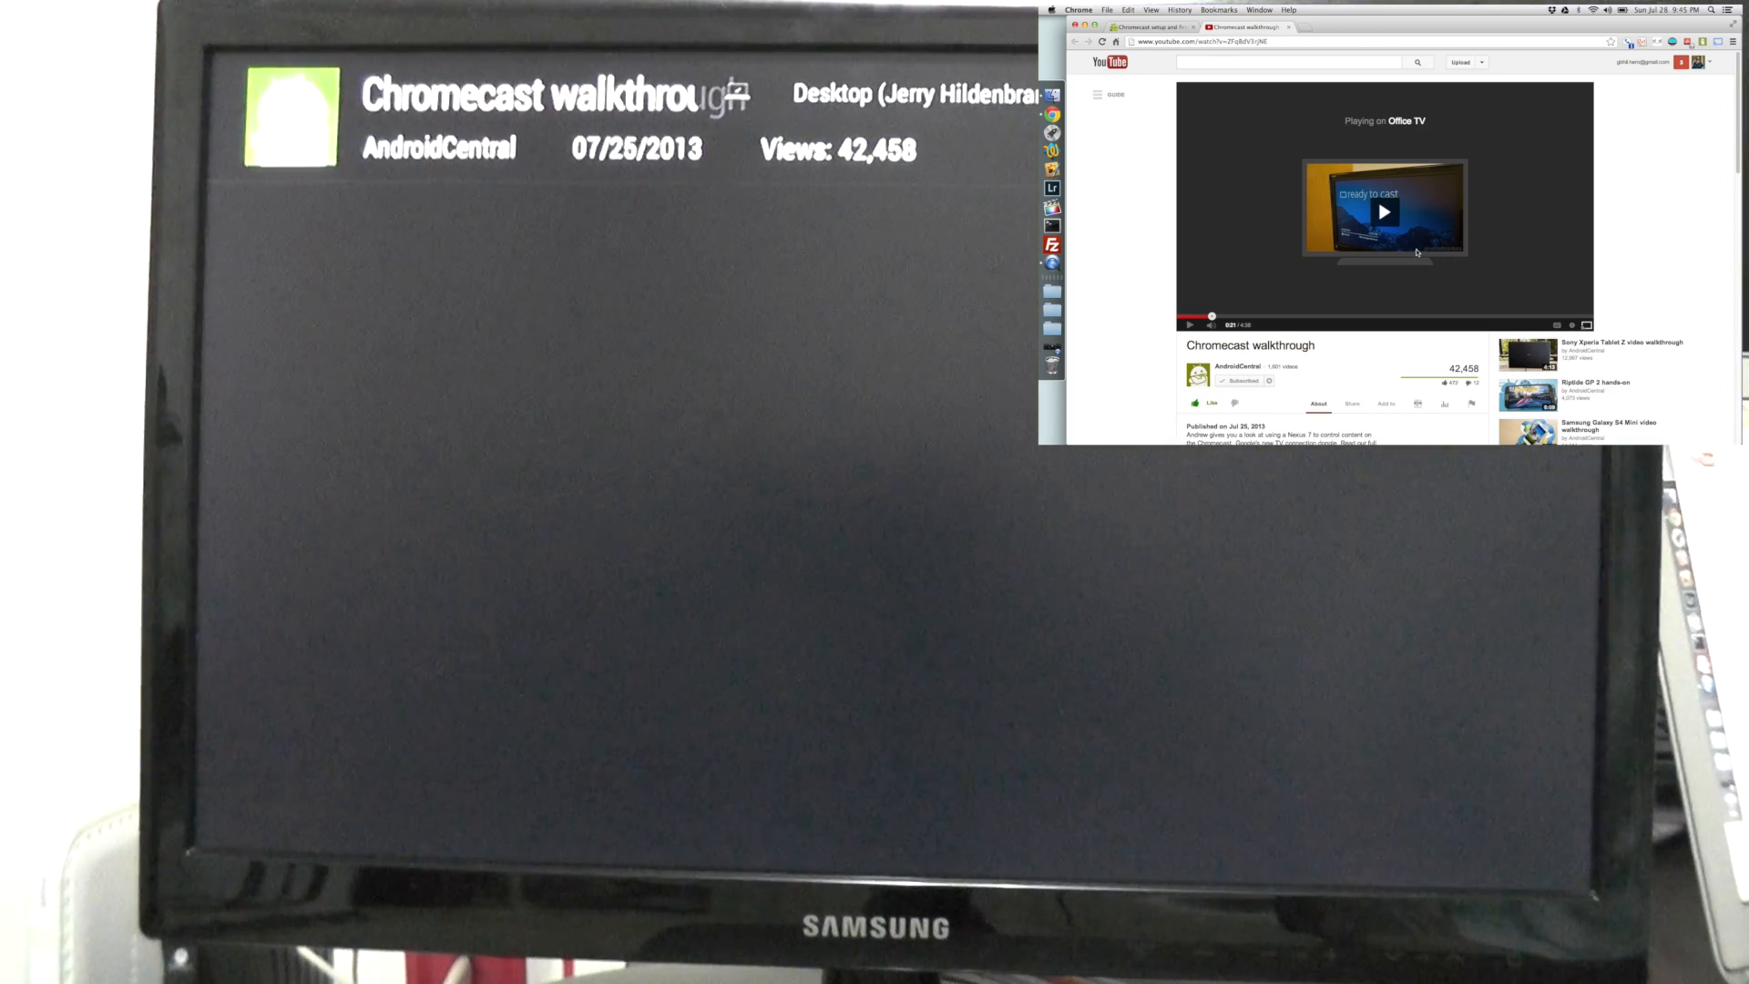
# Step: Disconnect the walkthrough video from Office TV so playback returns to the browser
pyautogui.click(1383, 212)
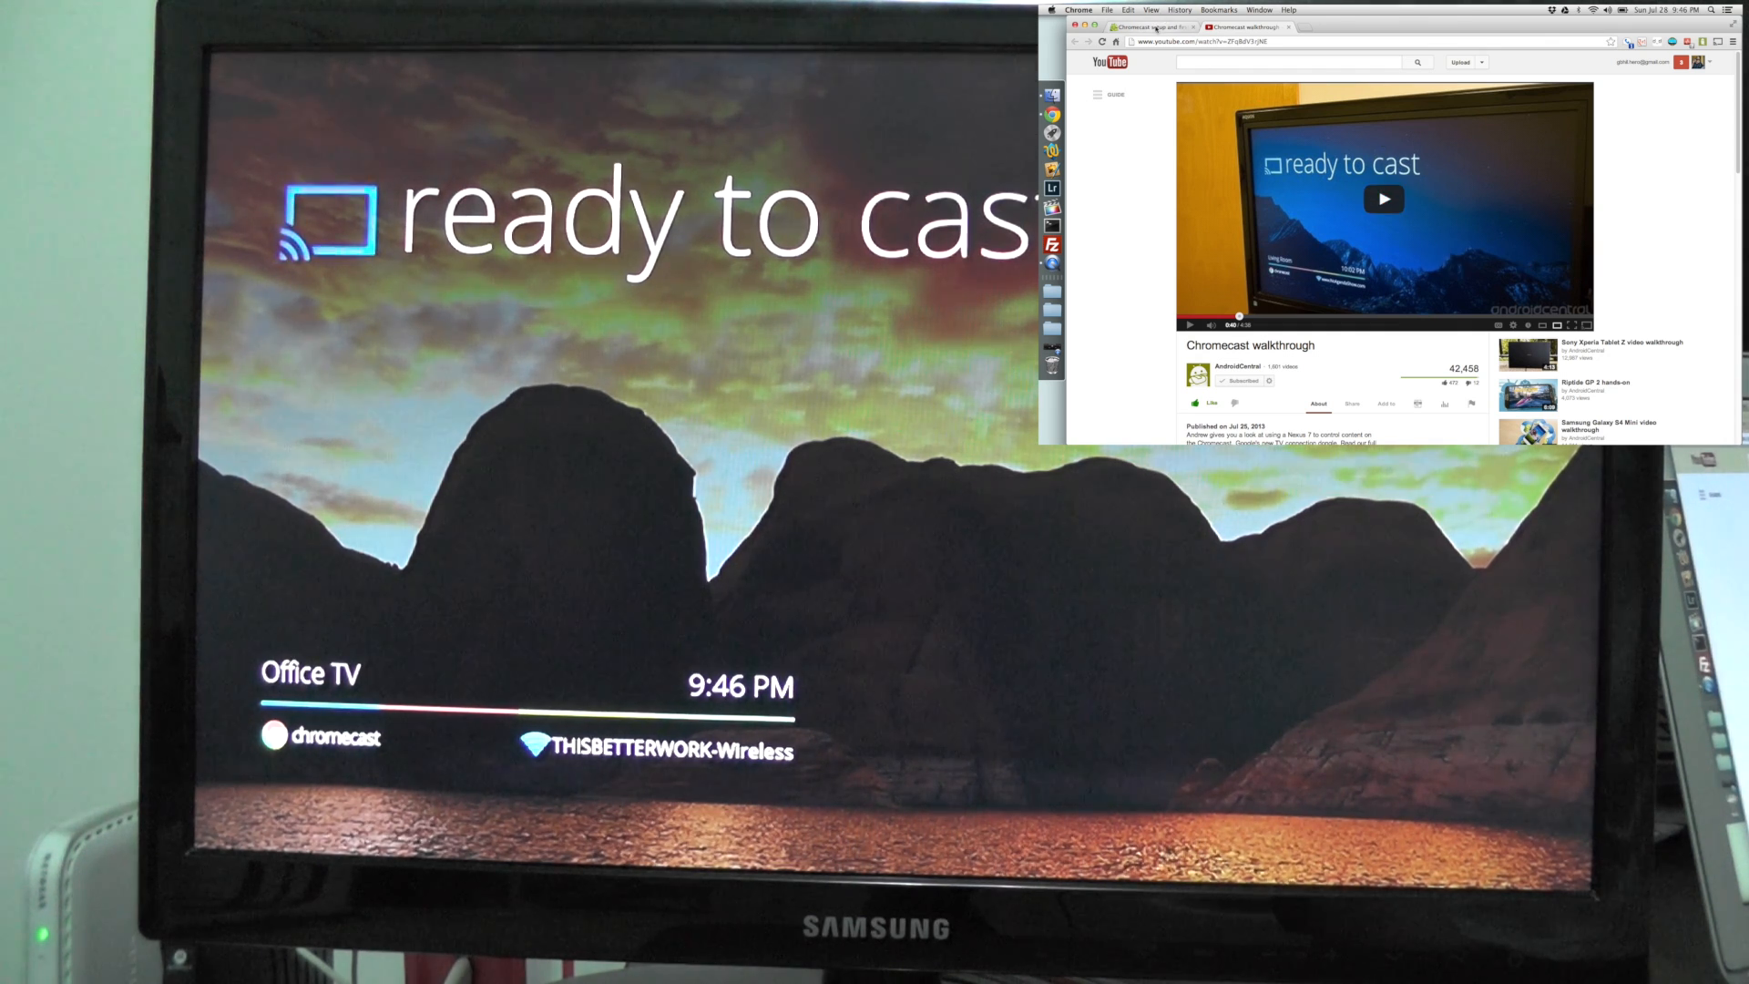
# Step: Switch to the Android Central 'Chromecast setup and first impressions' article tab
pyautogui.click(1143, 27)
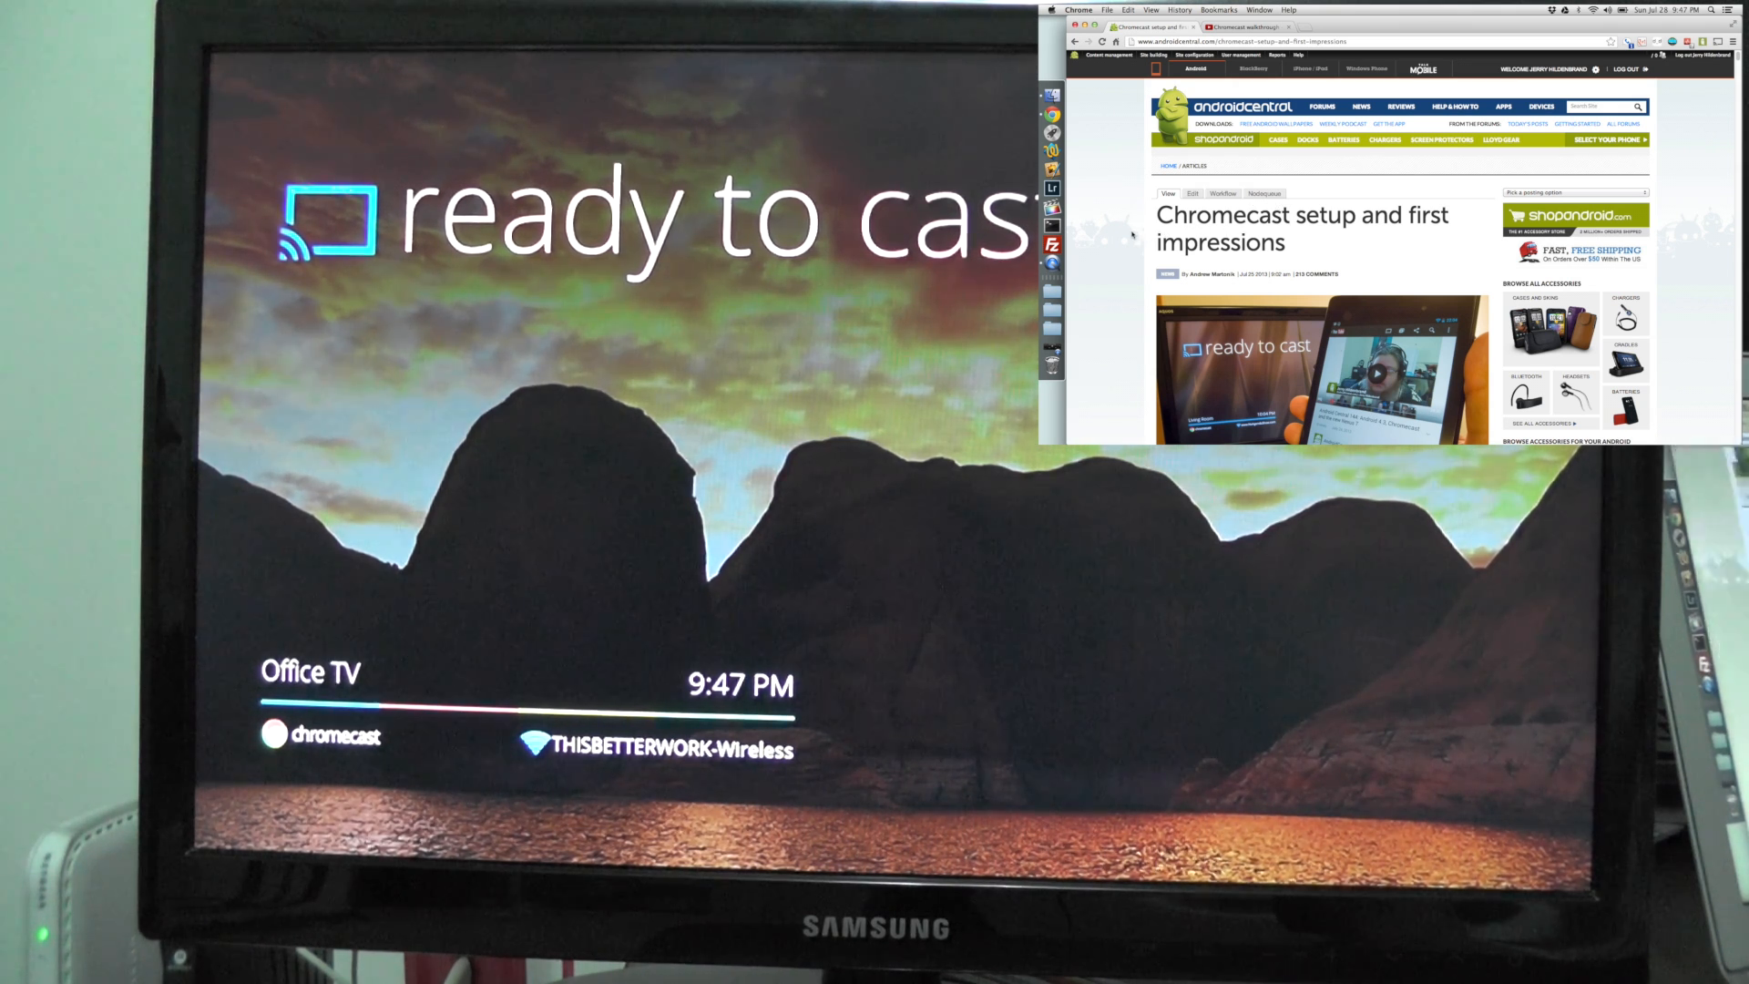
pyautogui.scroll(-3)
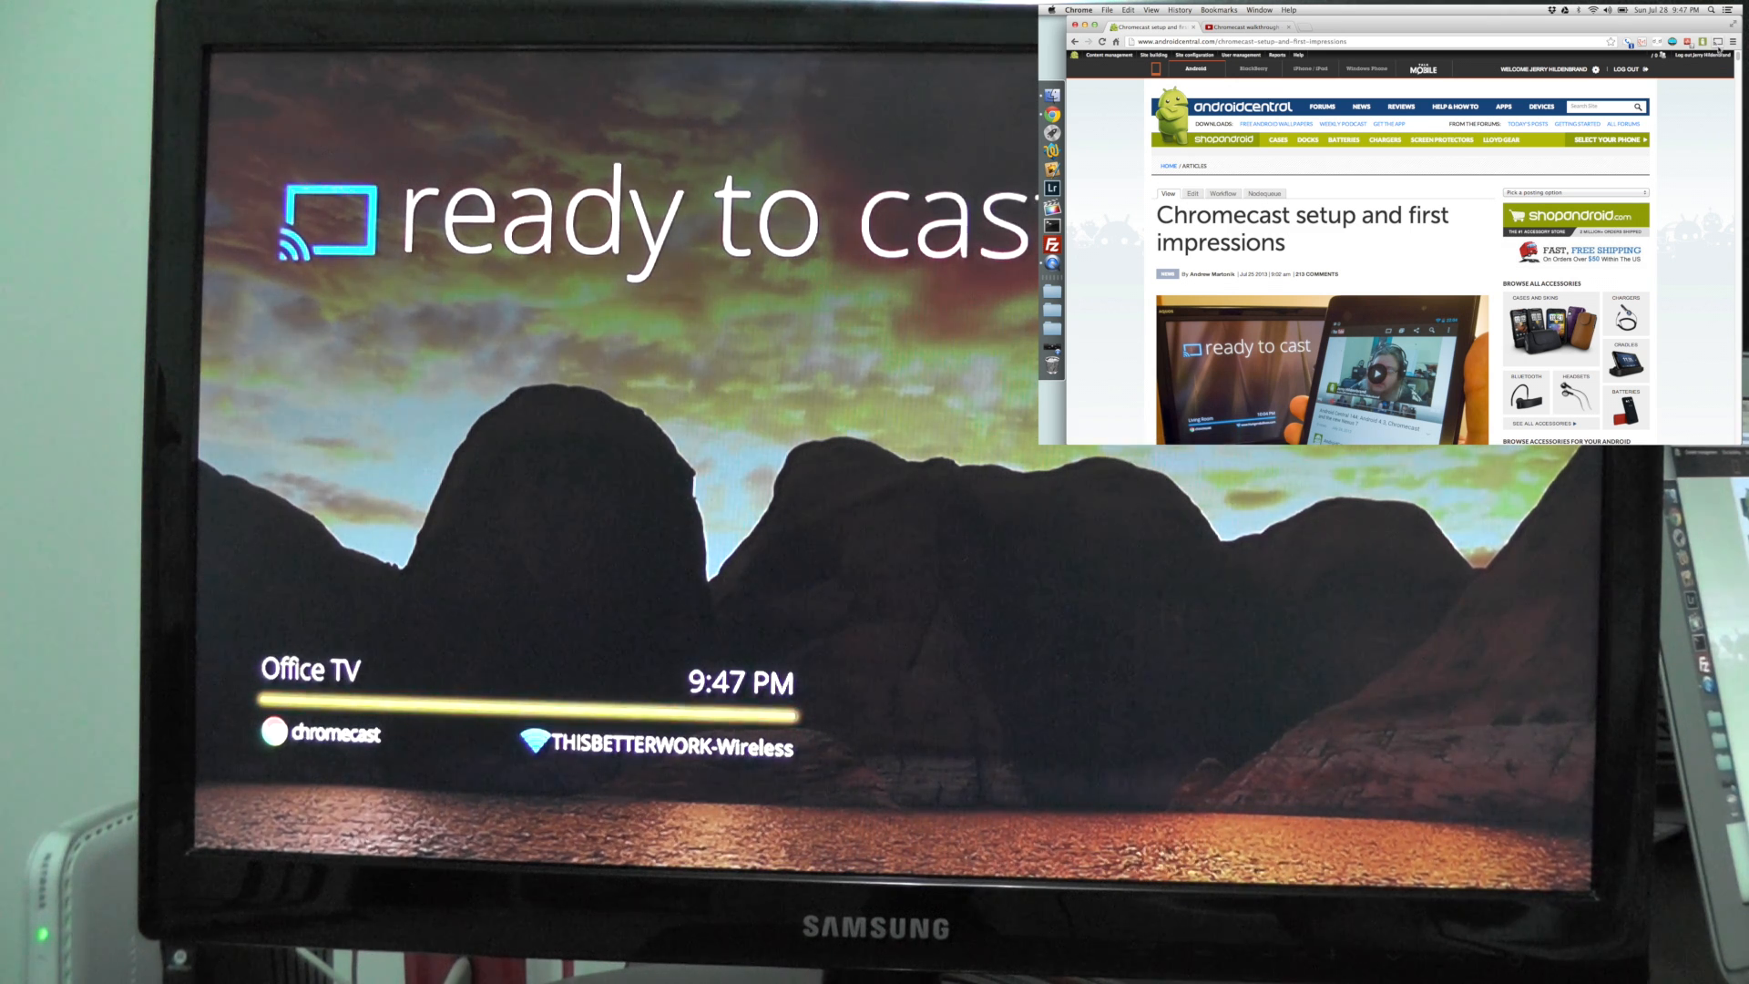
# Step: Cast the article tab to Office TV and scroll to 'Playing content on your TV'
pyautogui.click(1653, 41)
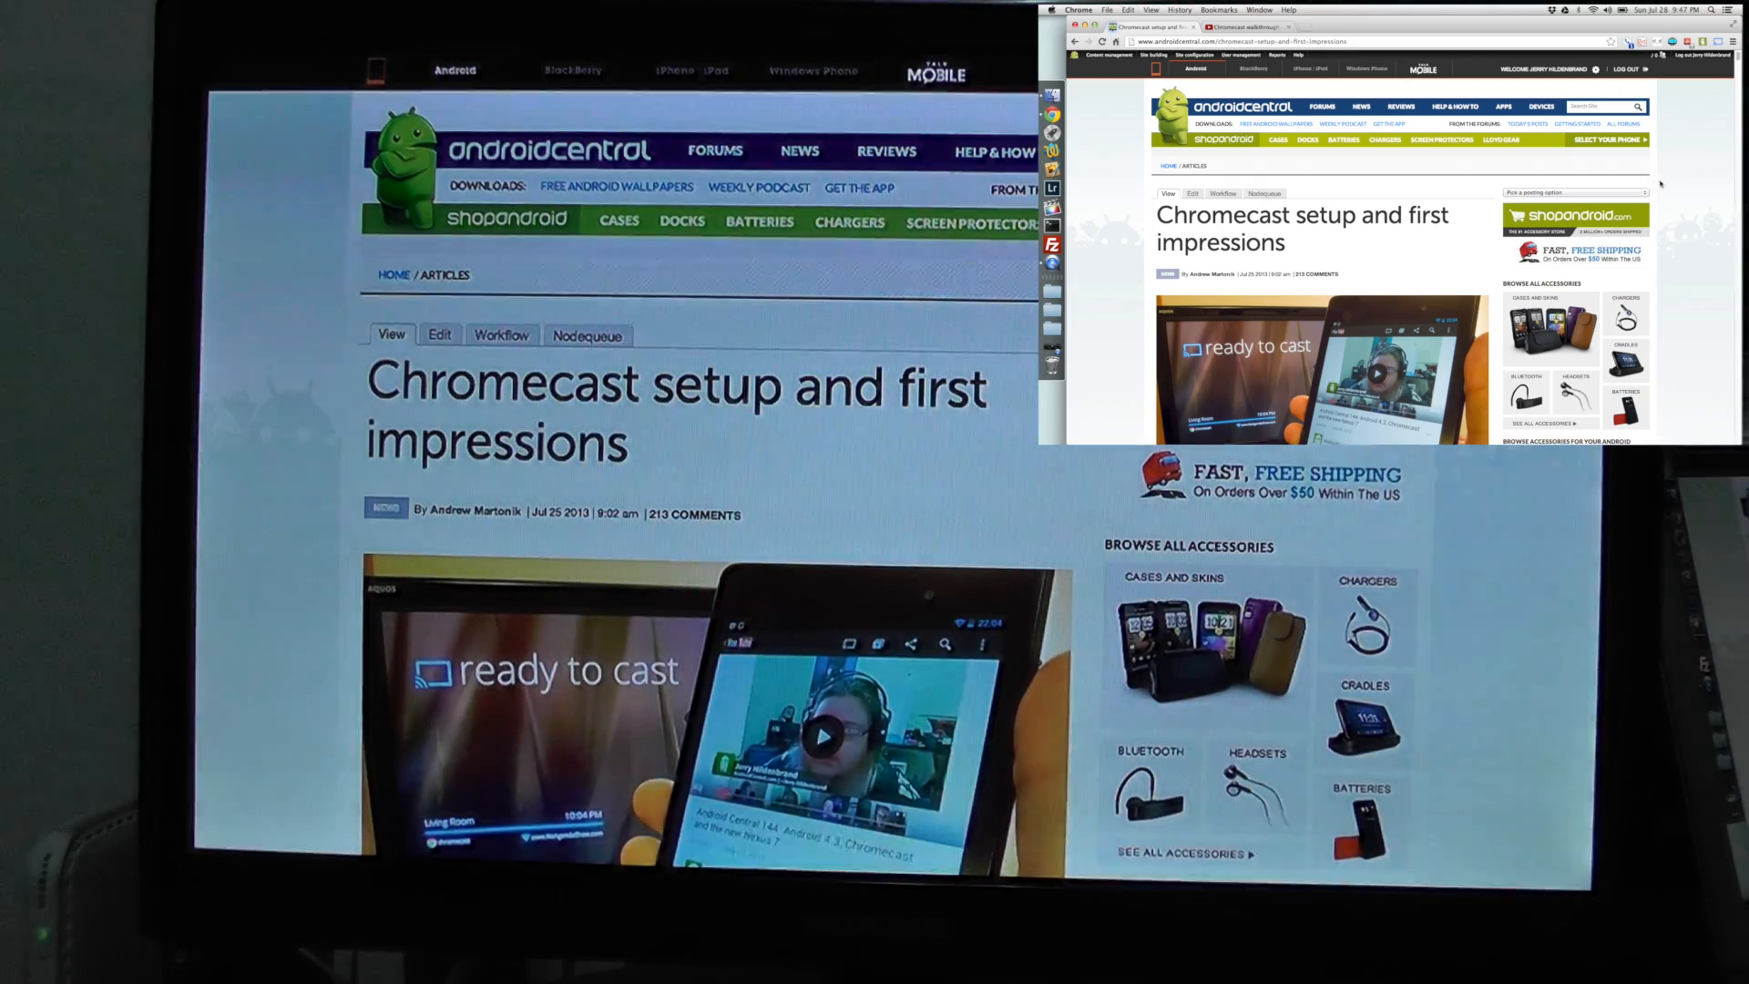
pyautogui.scroll(-3)
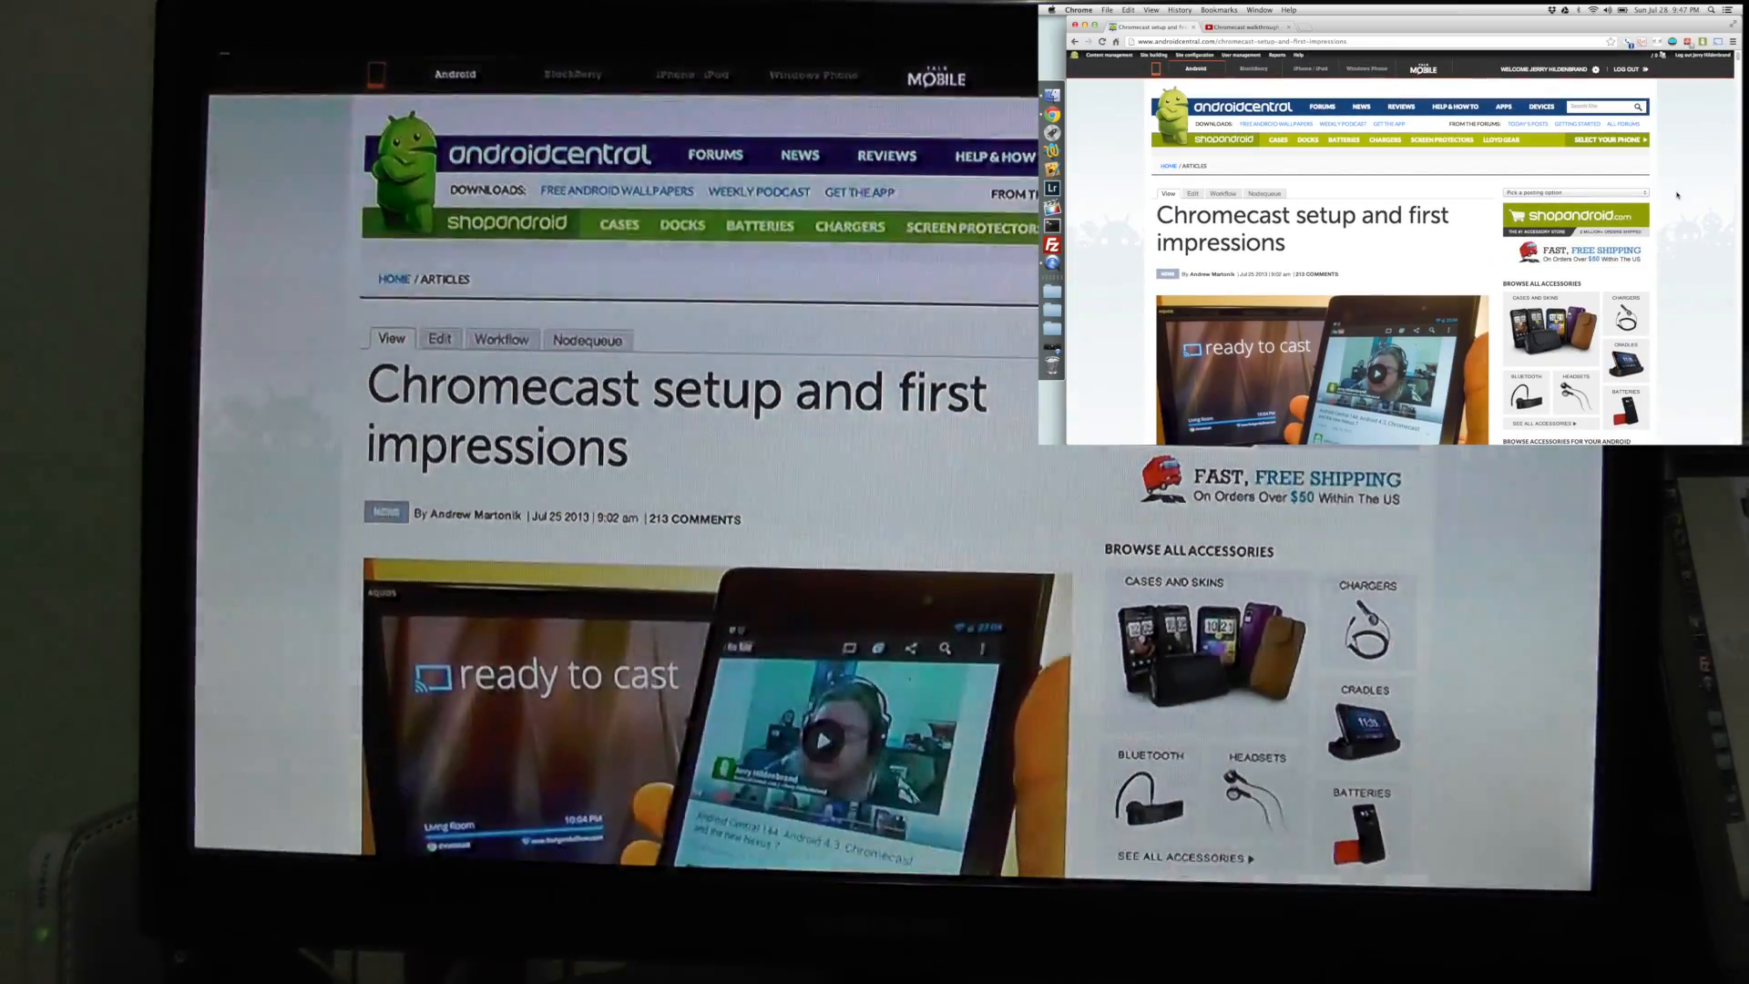
pyautogui.scroll(-3)
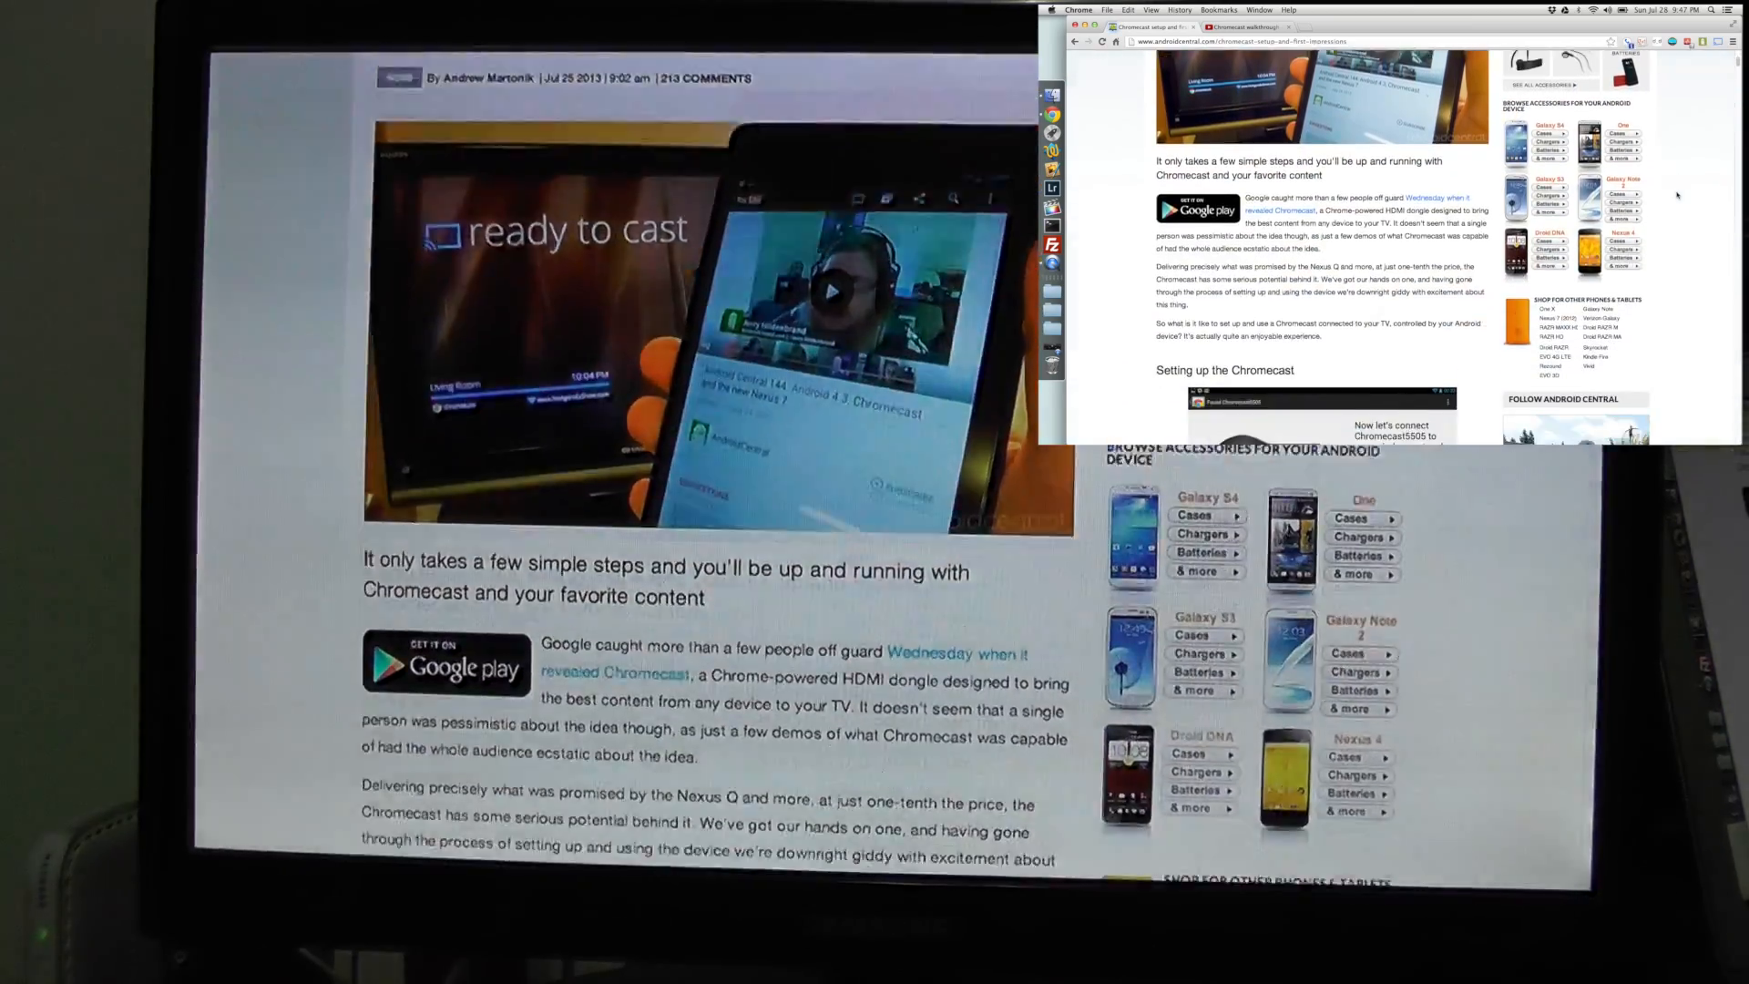
pyautogui.scroll(-3)
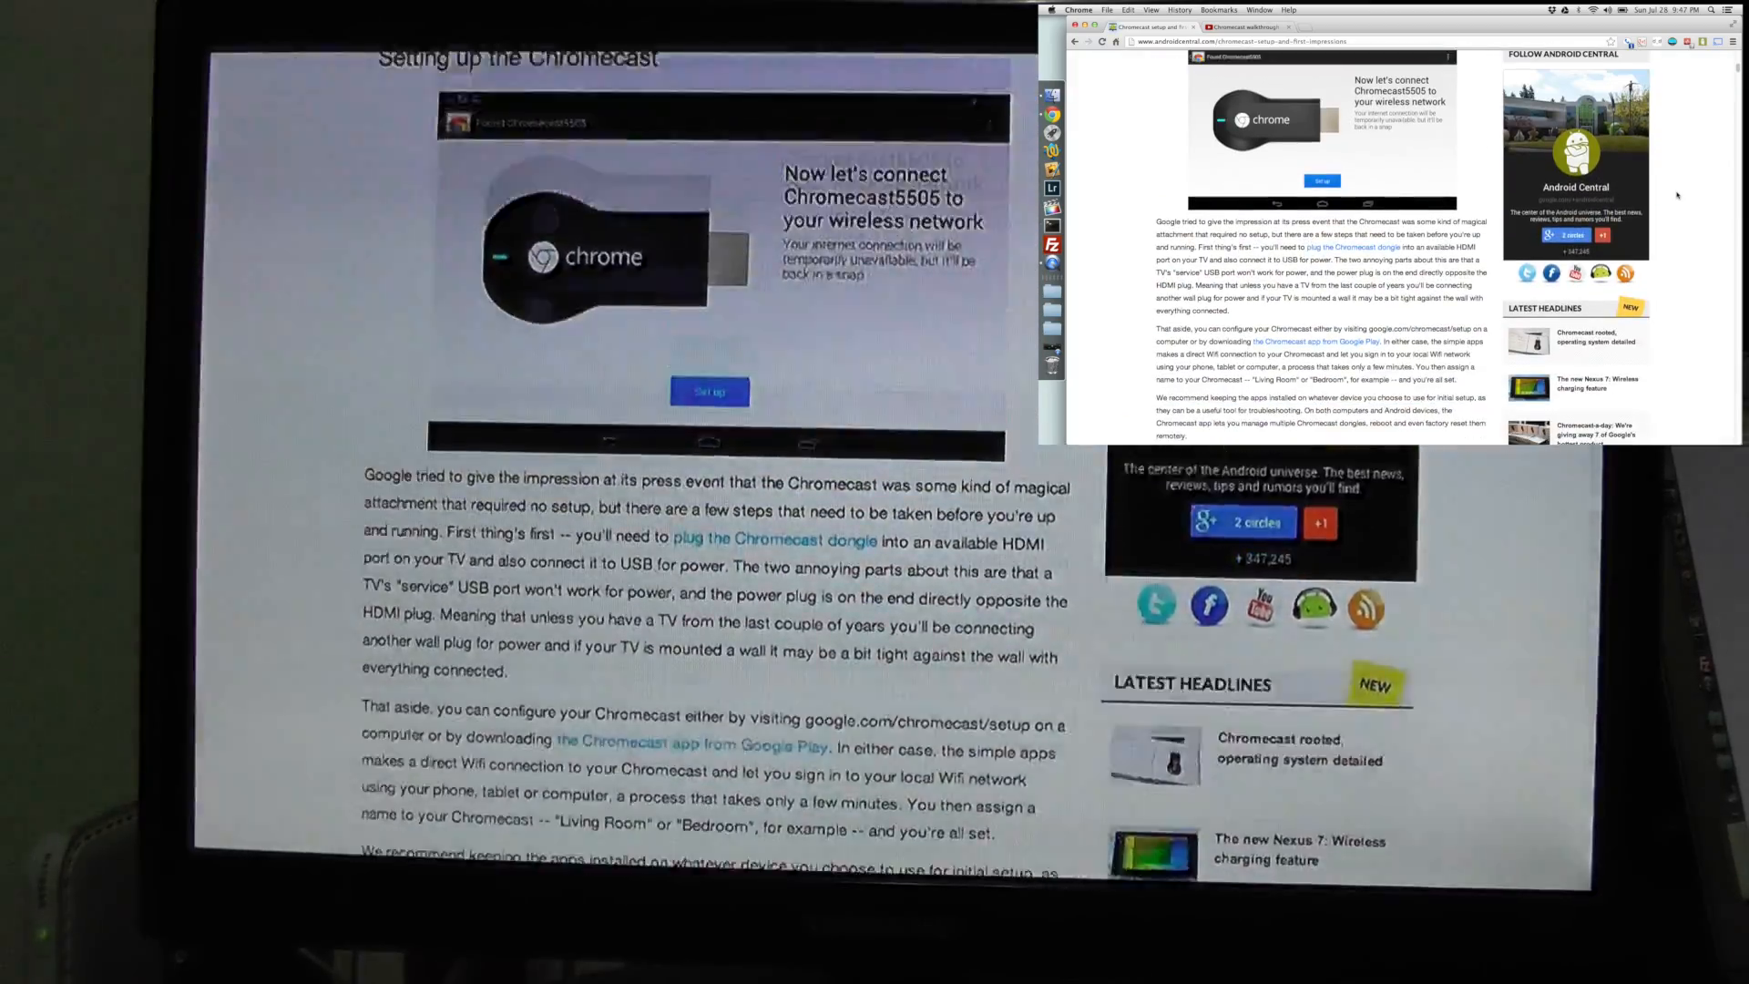
pyautogui.scroll(-3)
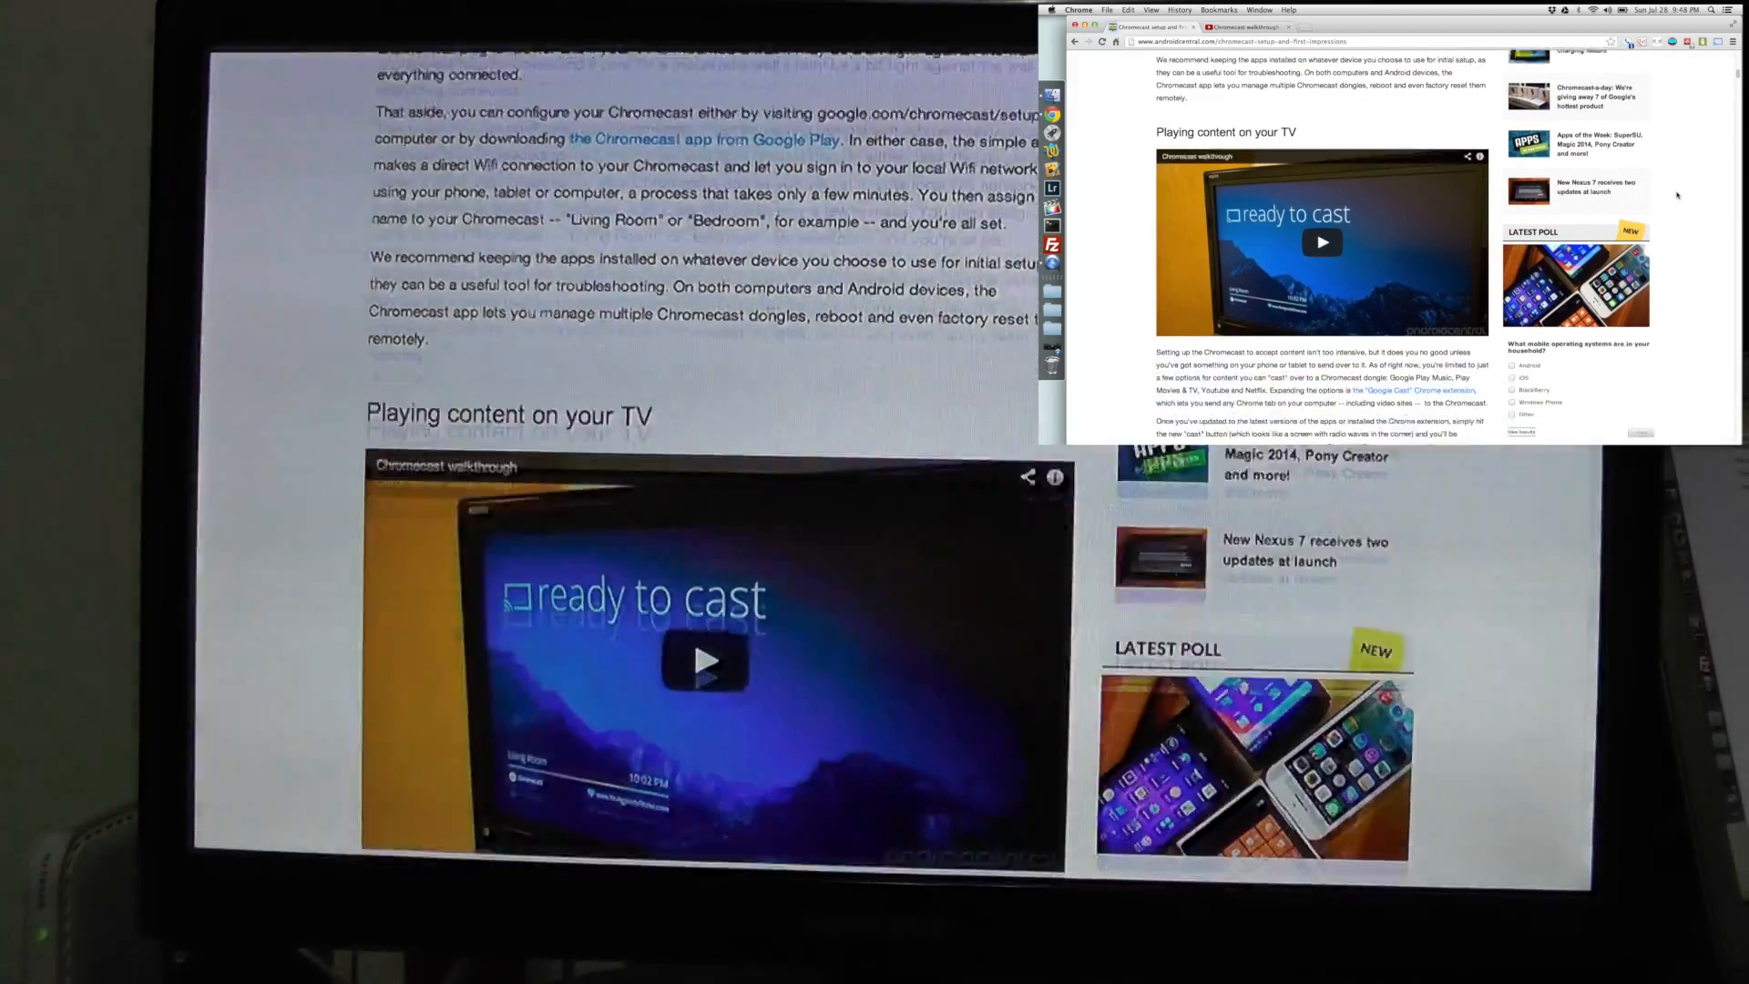
pyautogui.scroll(-3)
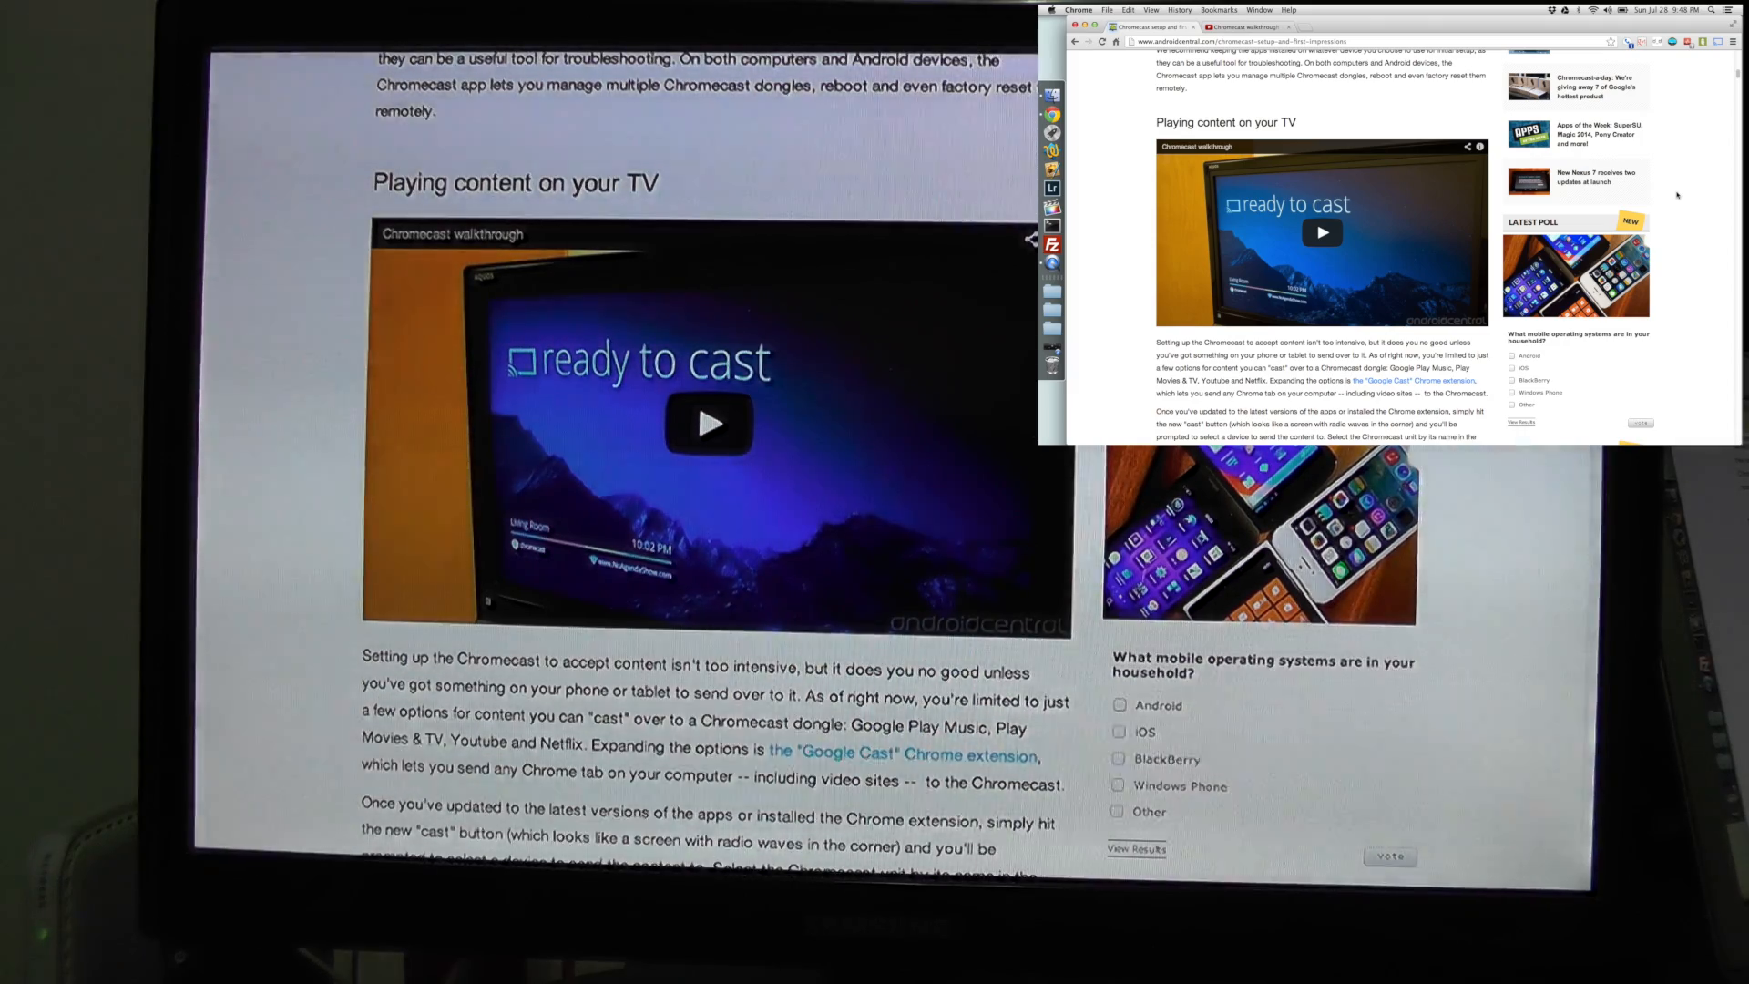
pyautogui.scroll(-3)
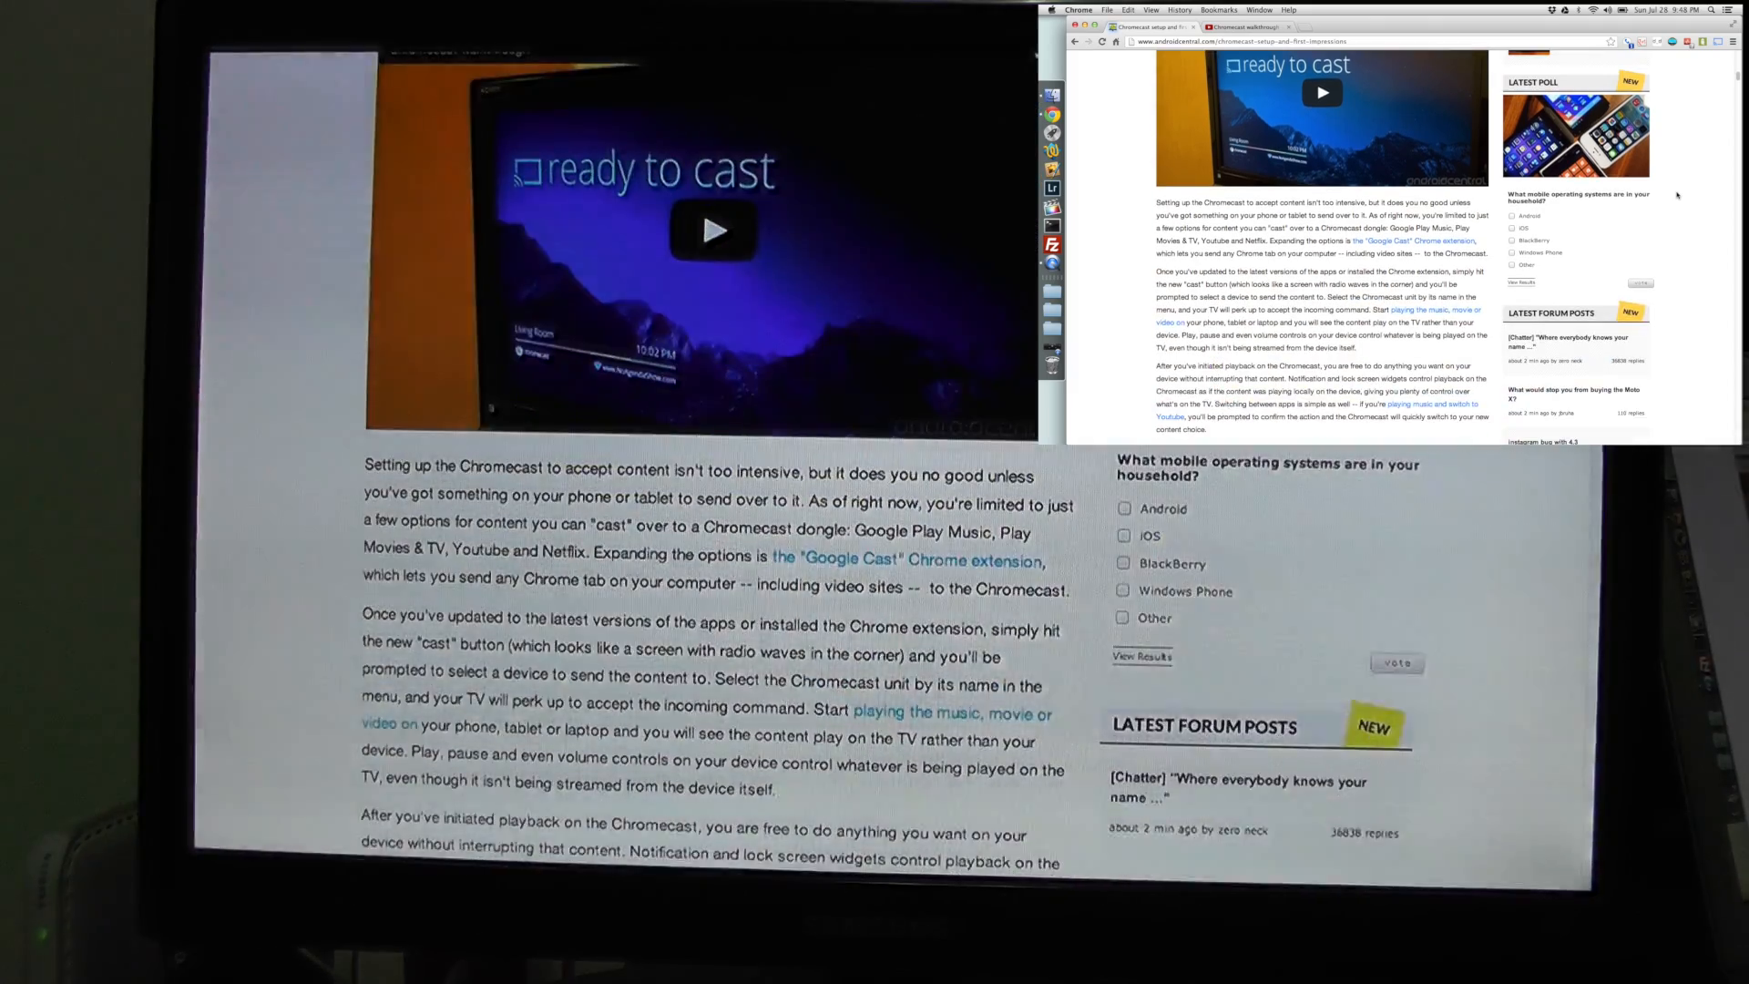
pyautogui.scroll(3)
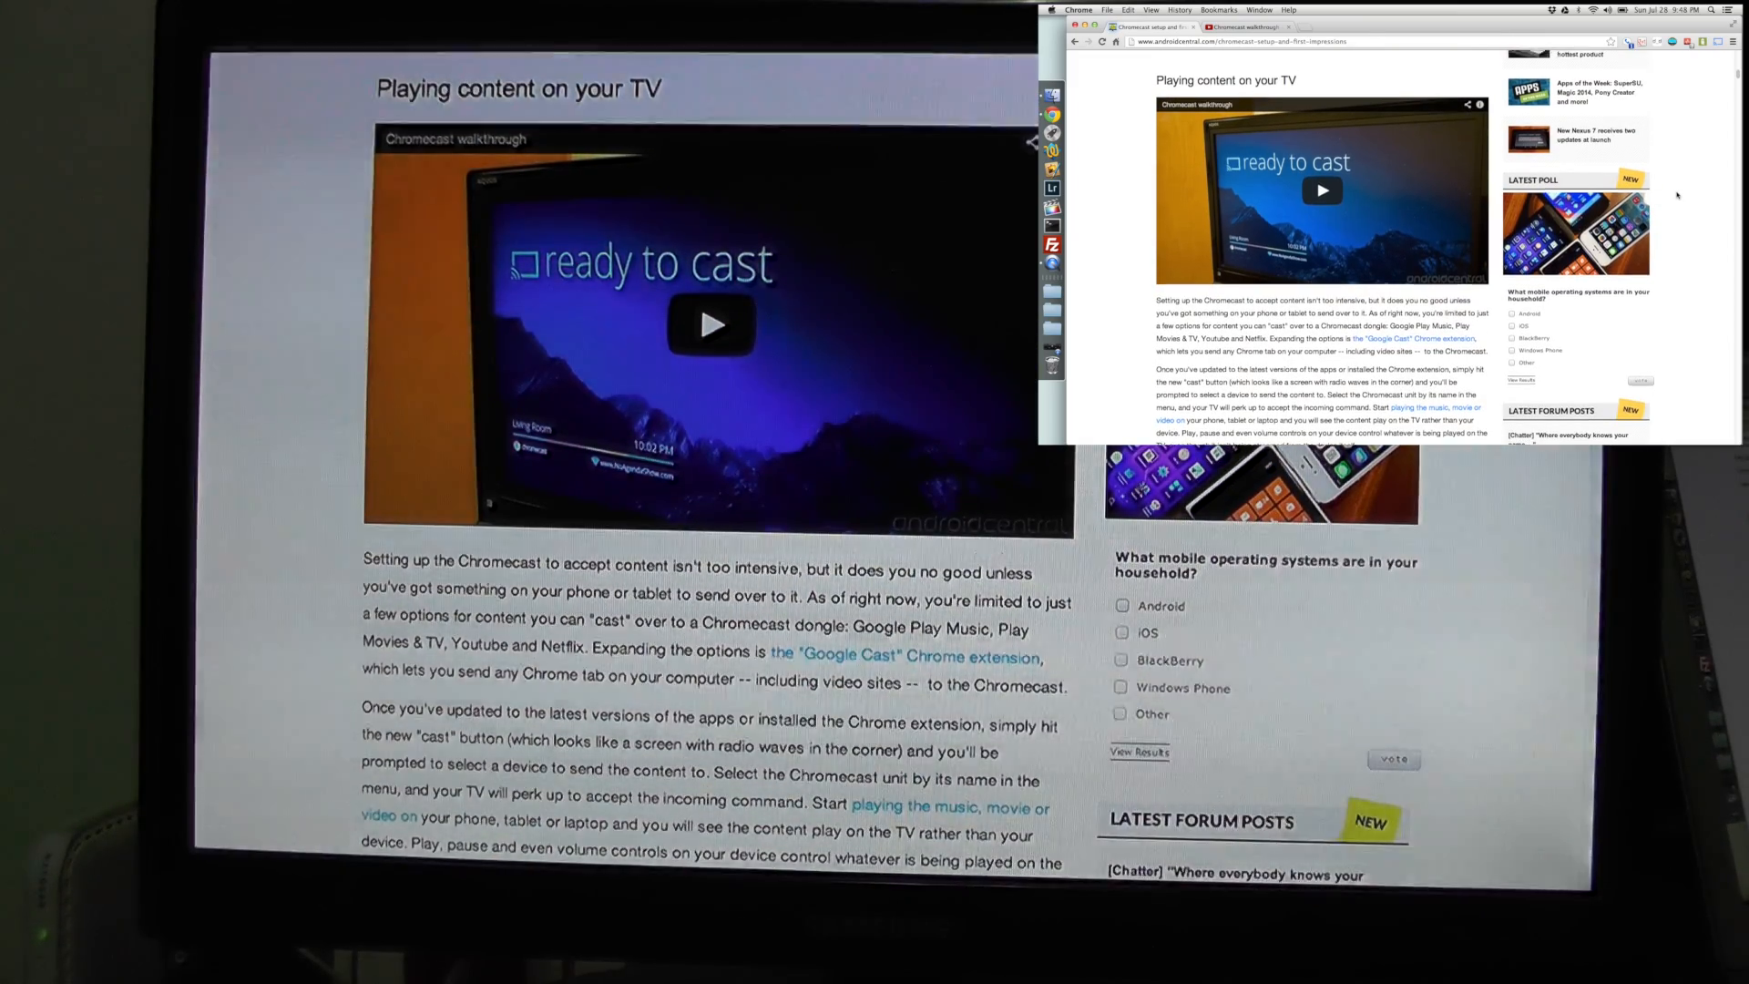
pyautogui.scroll(-3)
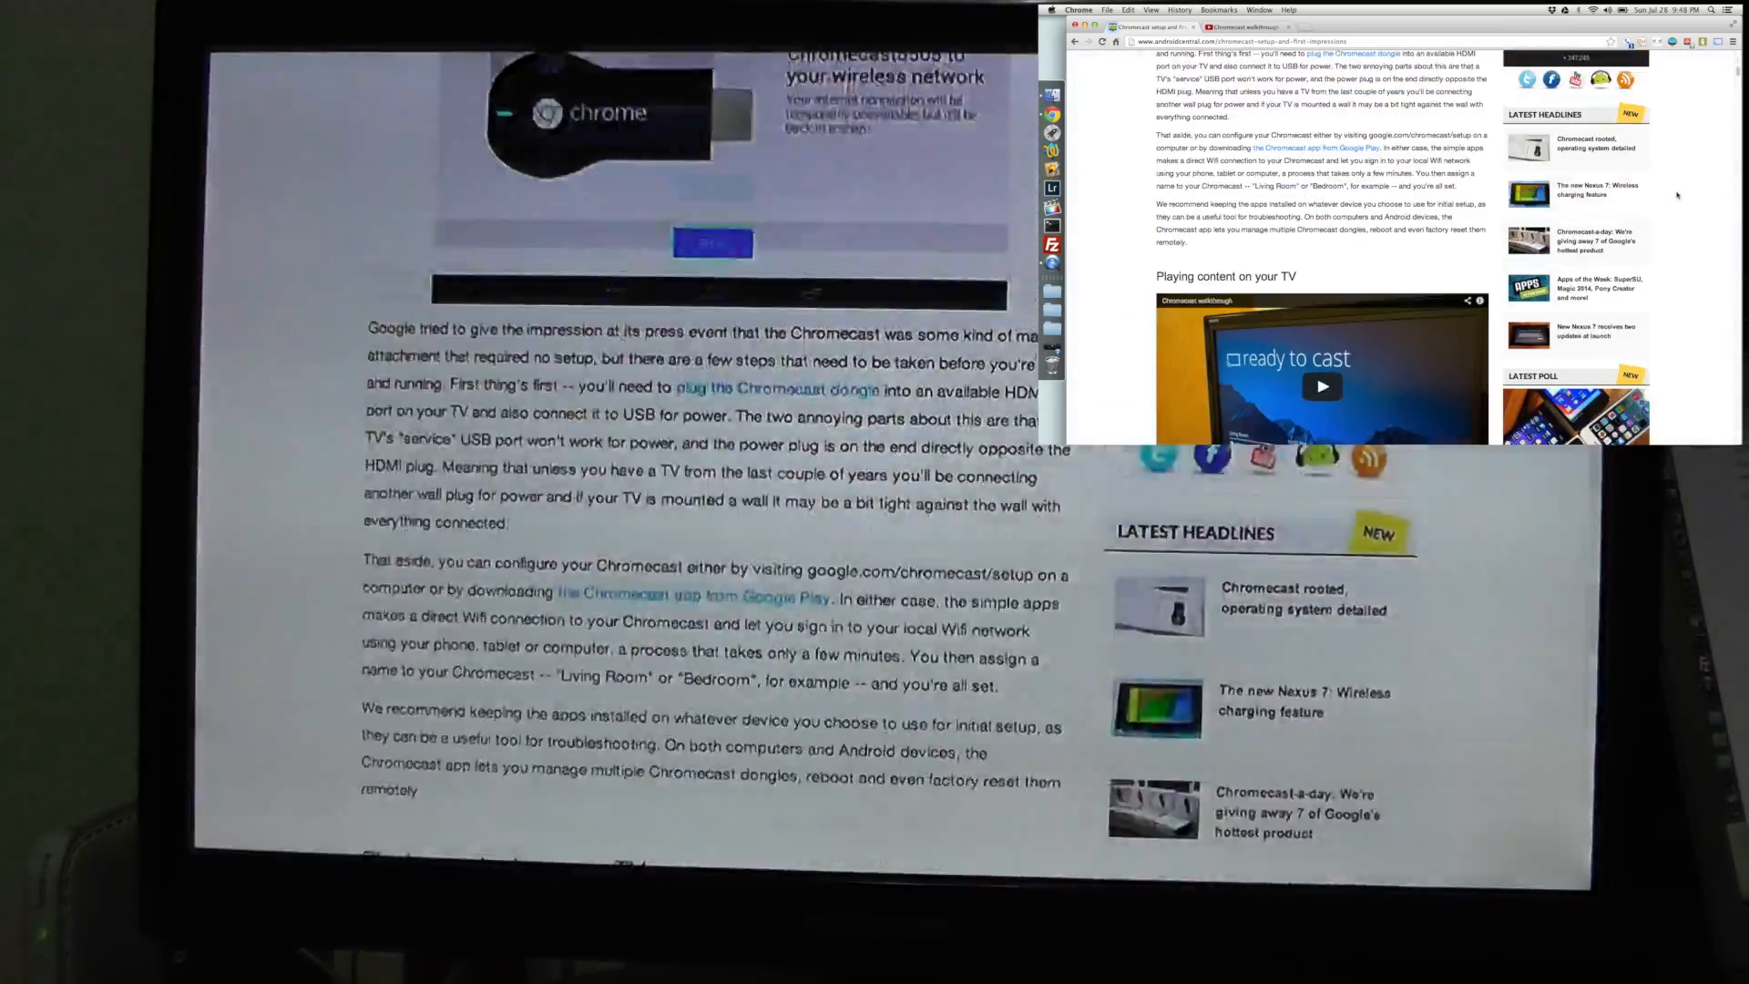
pyautogui.scroll(-3)
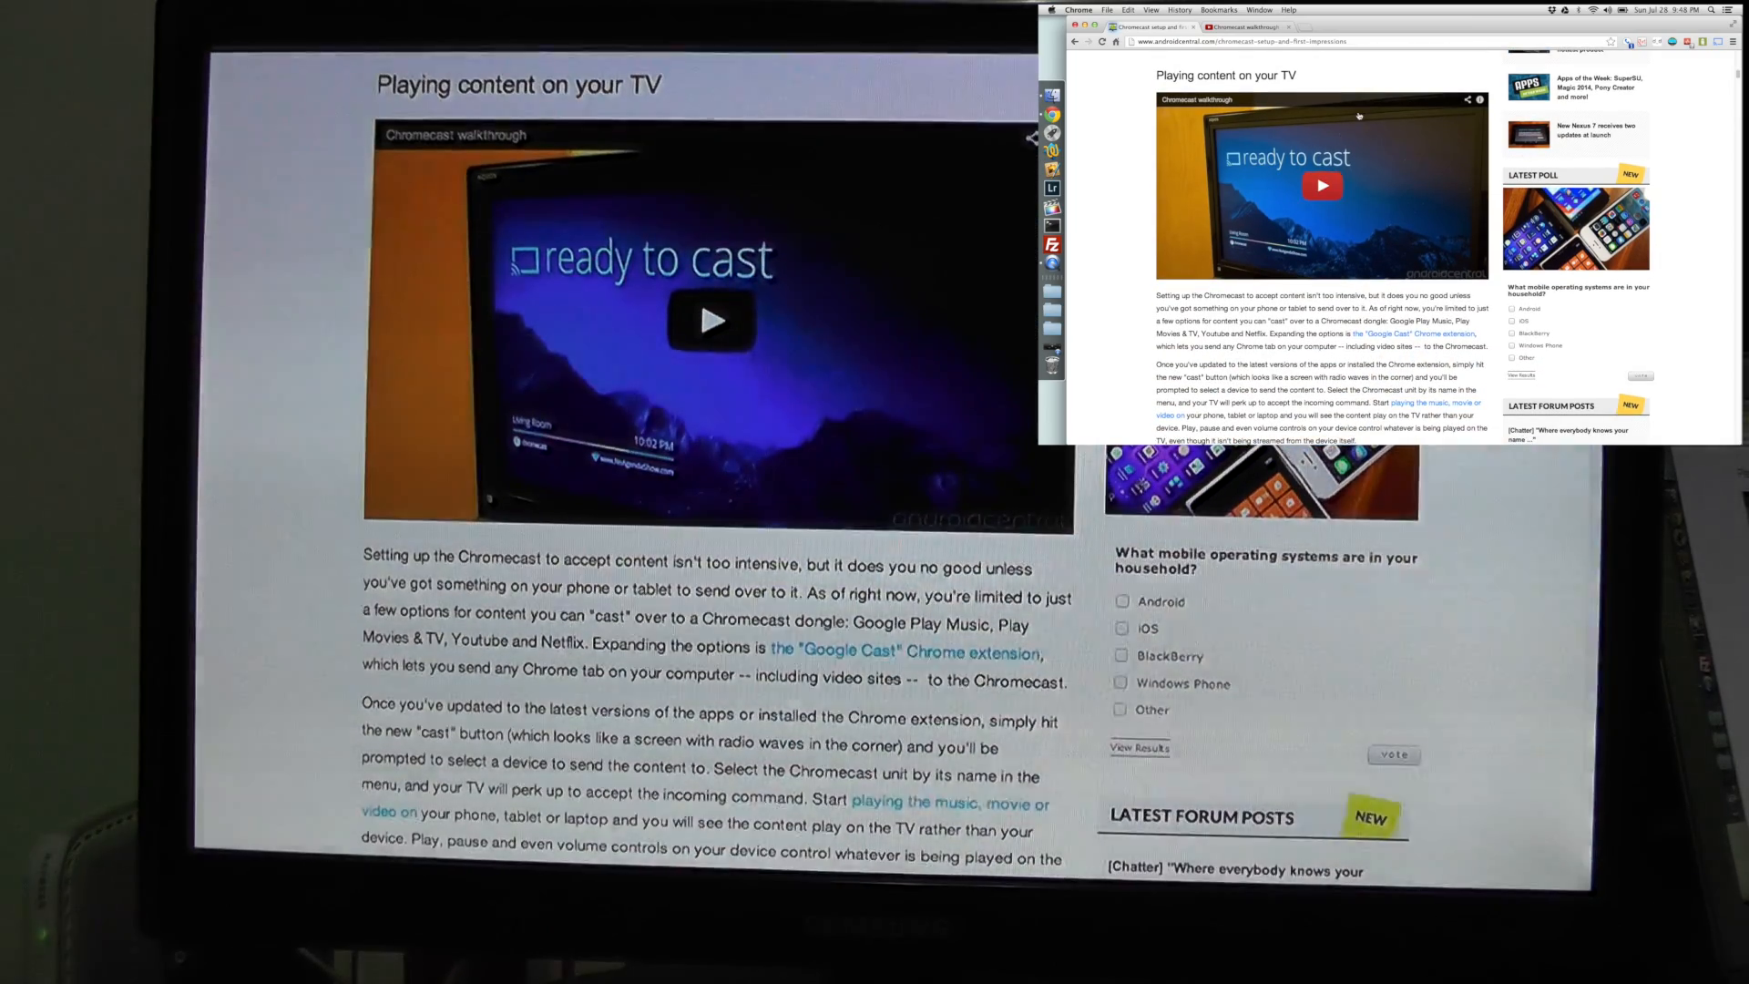
# Step: Play the article's embedded Chromecast walkthrough video on the mirrored page
pyautogui.click(1321, 185)
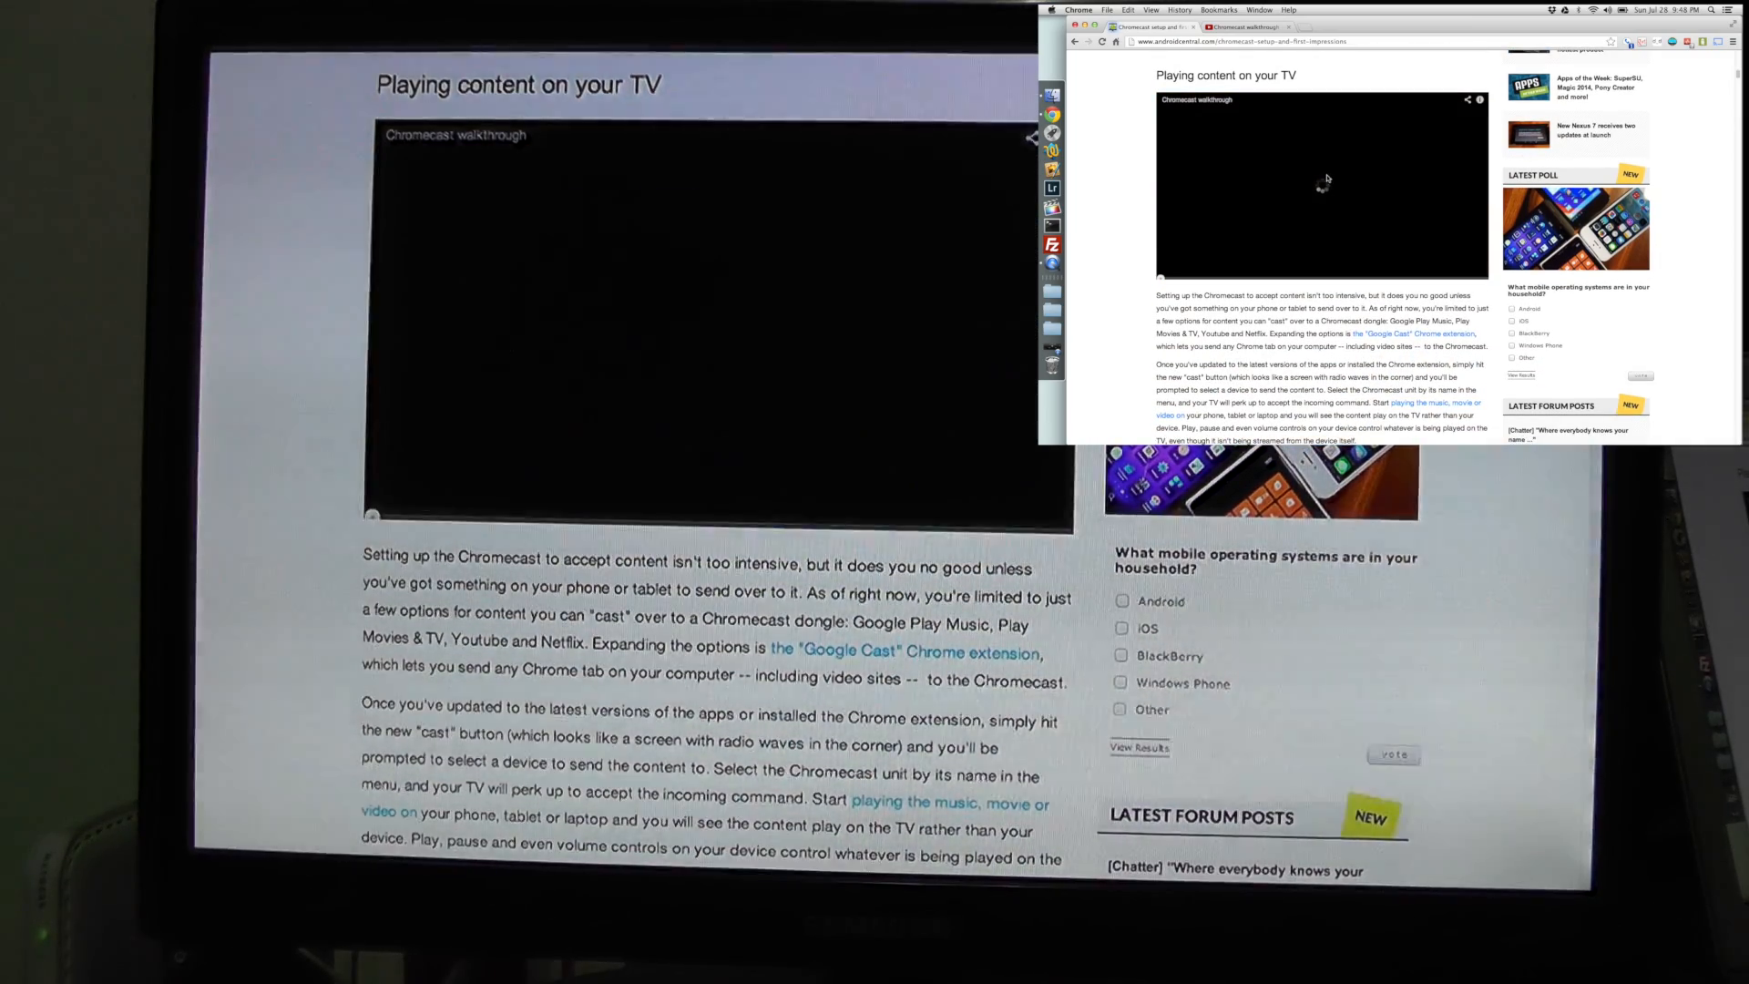
pyautogui.click(1321, 185)
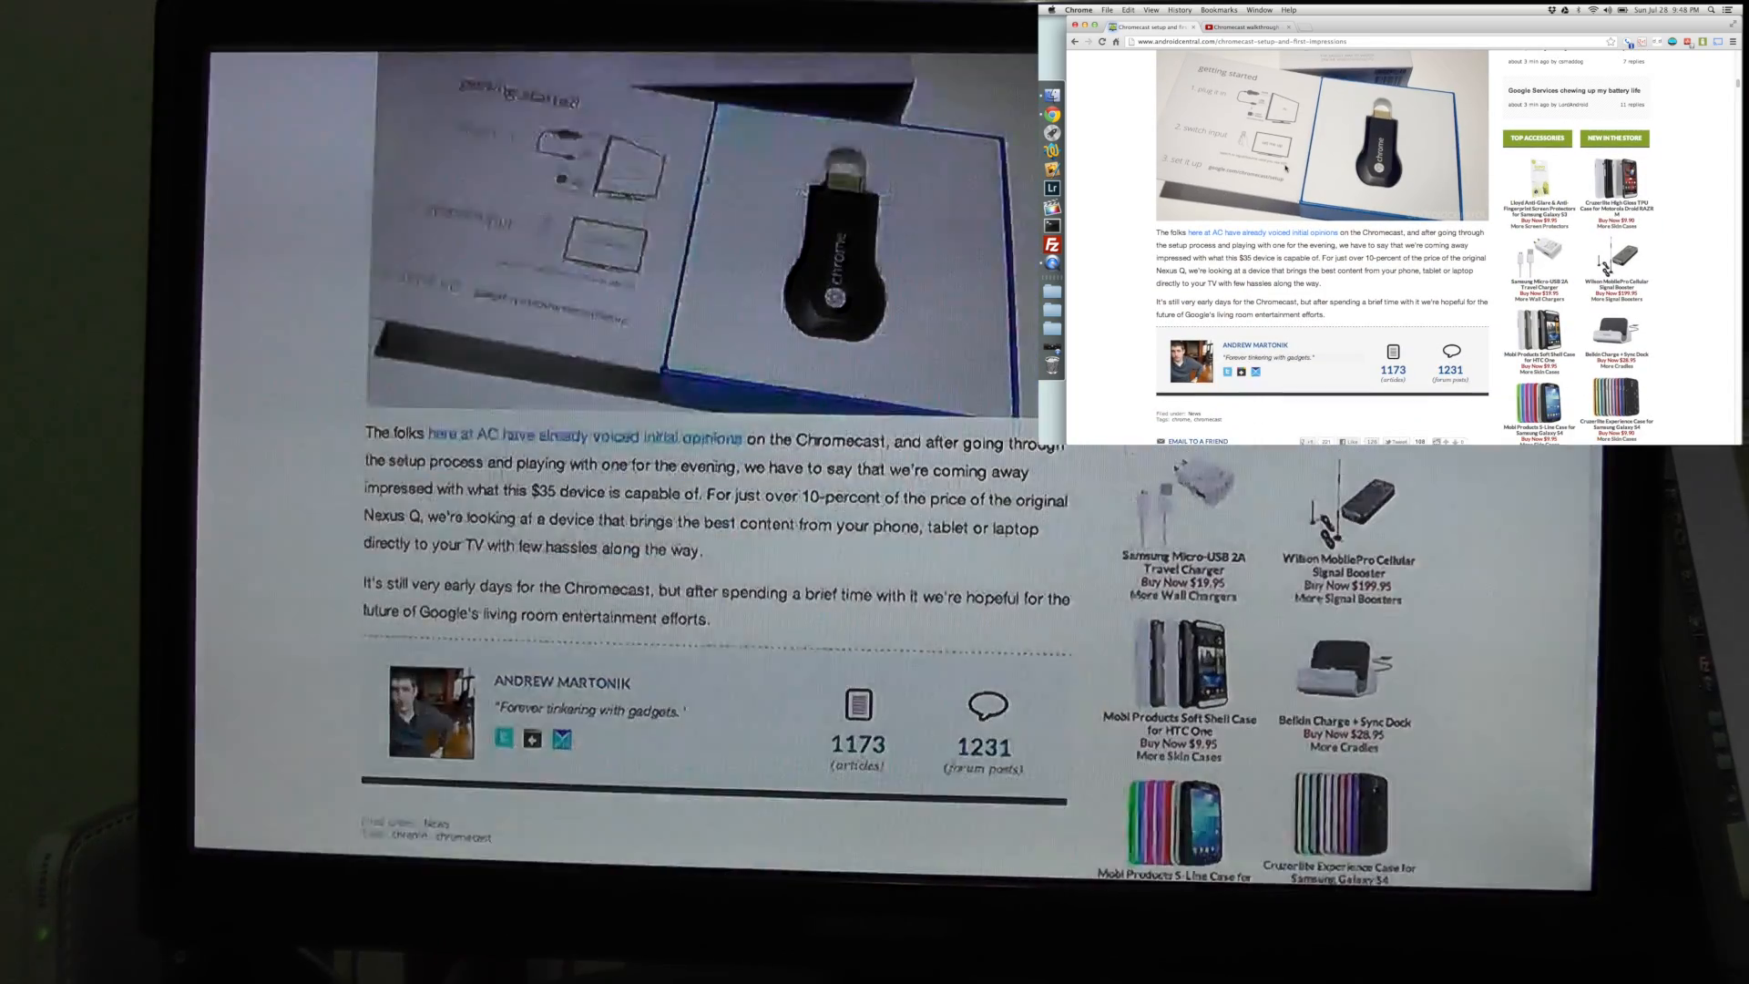
# Step: Open the boxed Chromecast photo in a new tab via its context menu
pyautogui.rightClick(1283, 162)
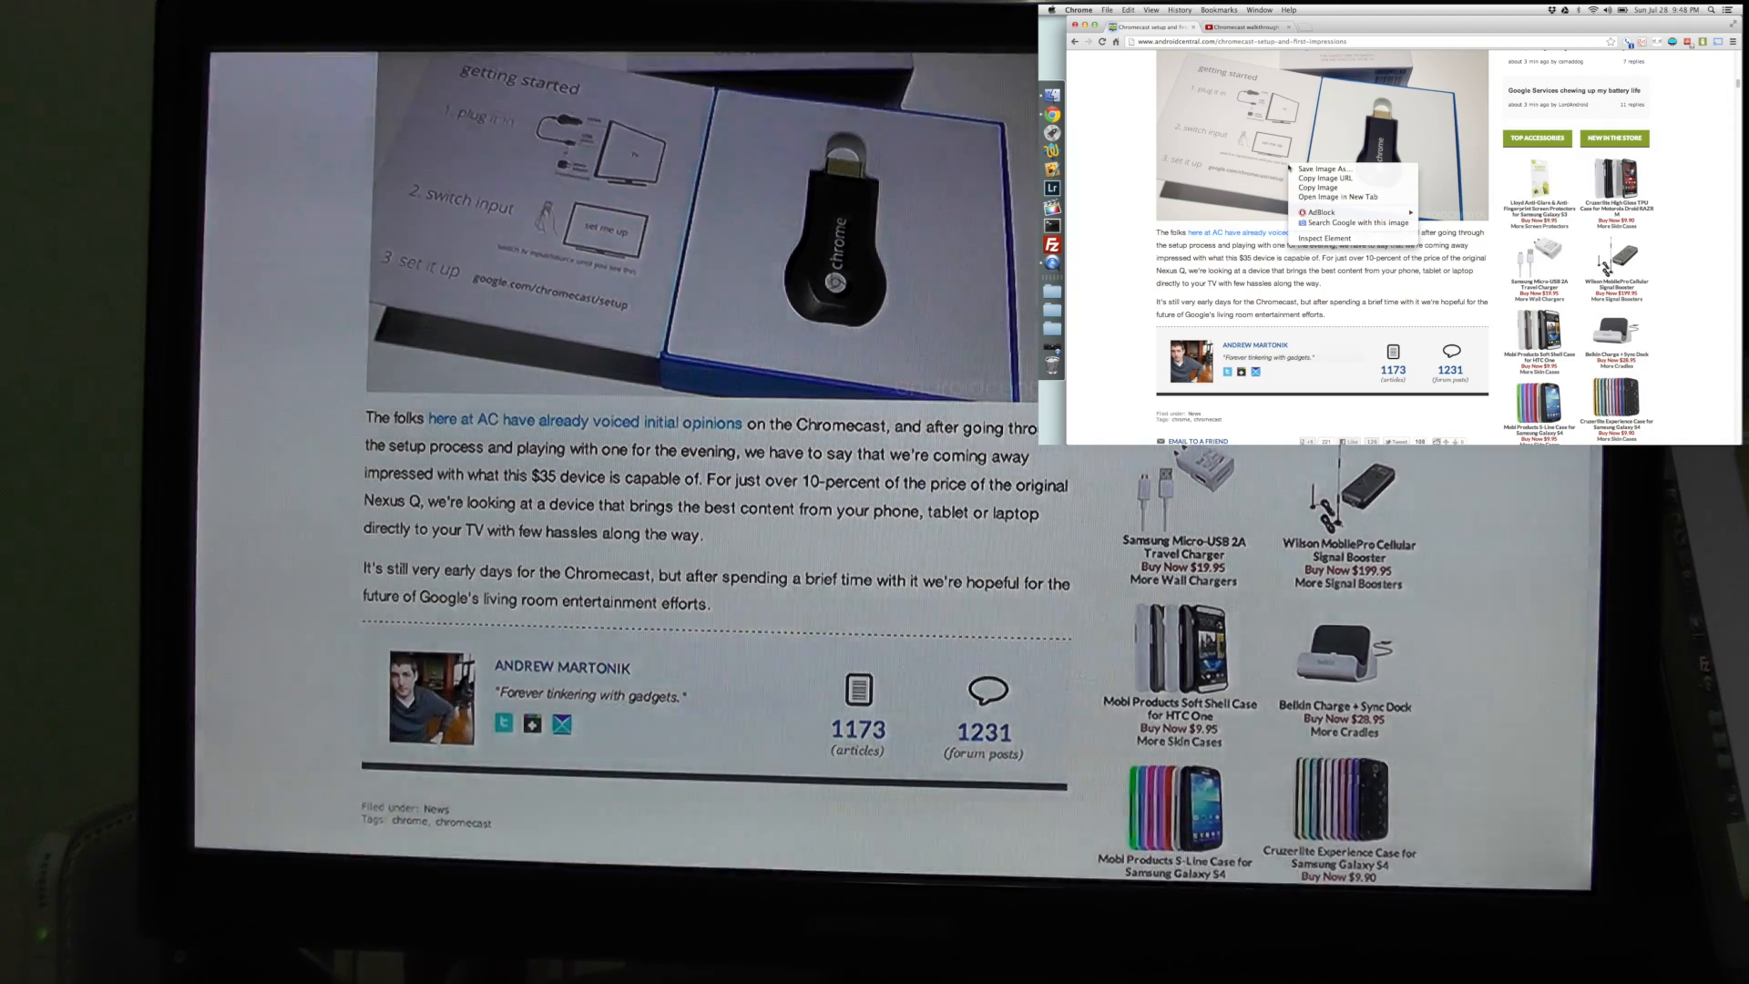
pyautogui.moveTo(1323, 178)
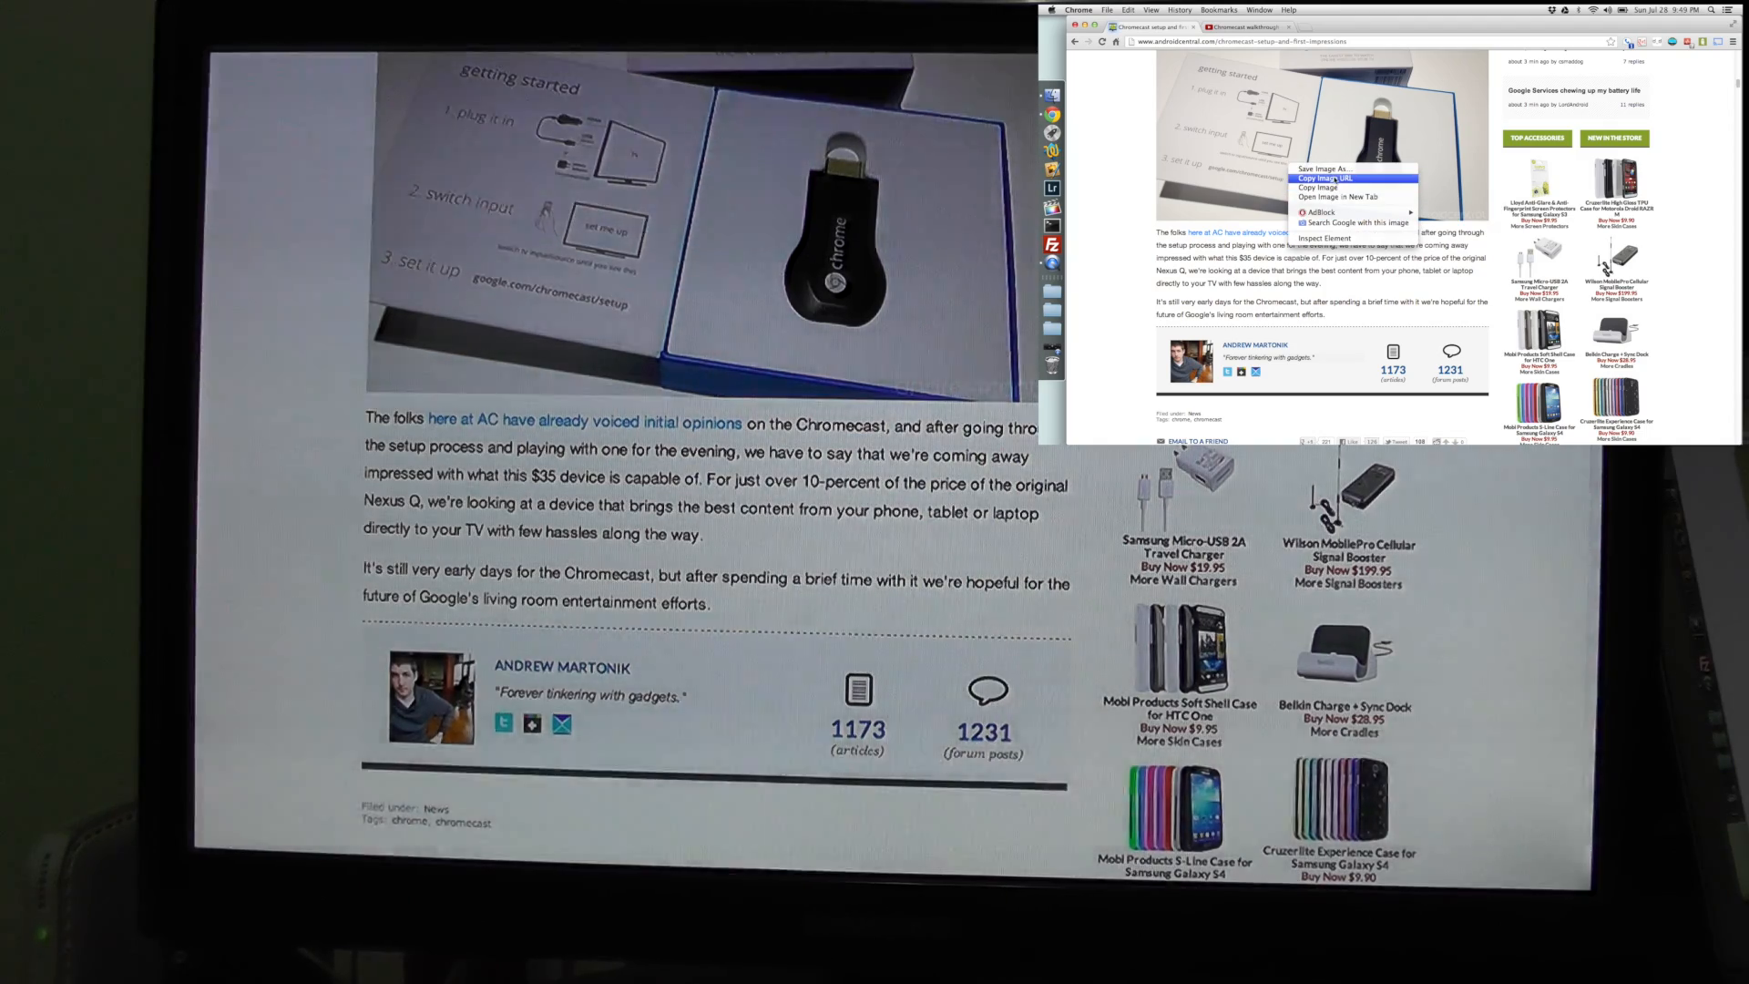
pyautogui.moveTo(1327, 196)
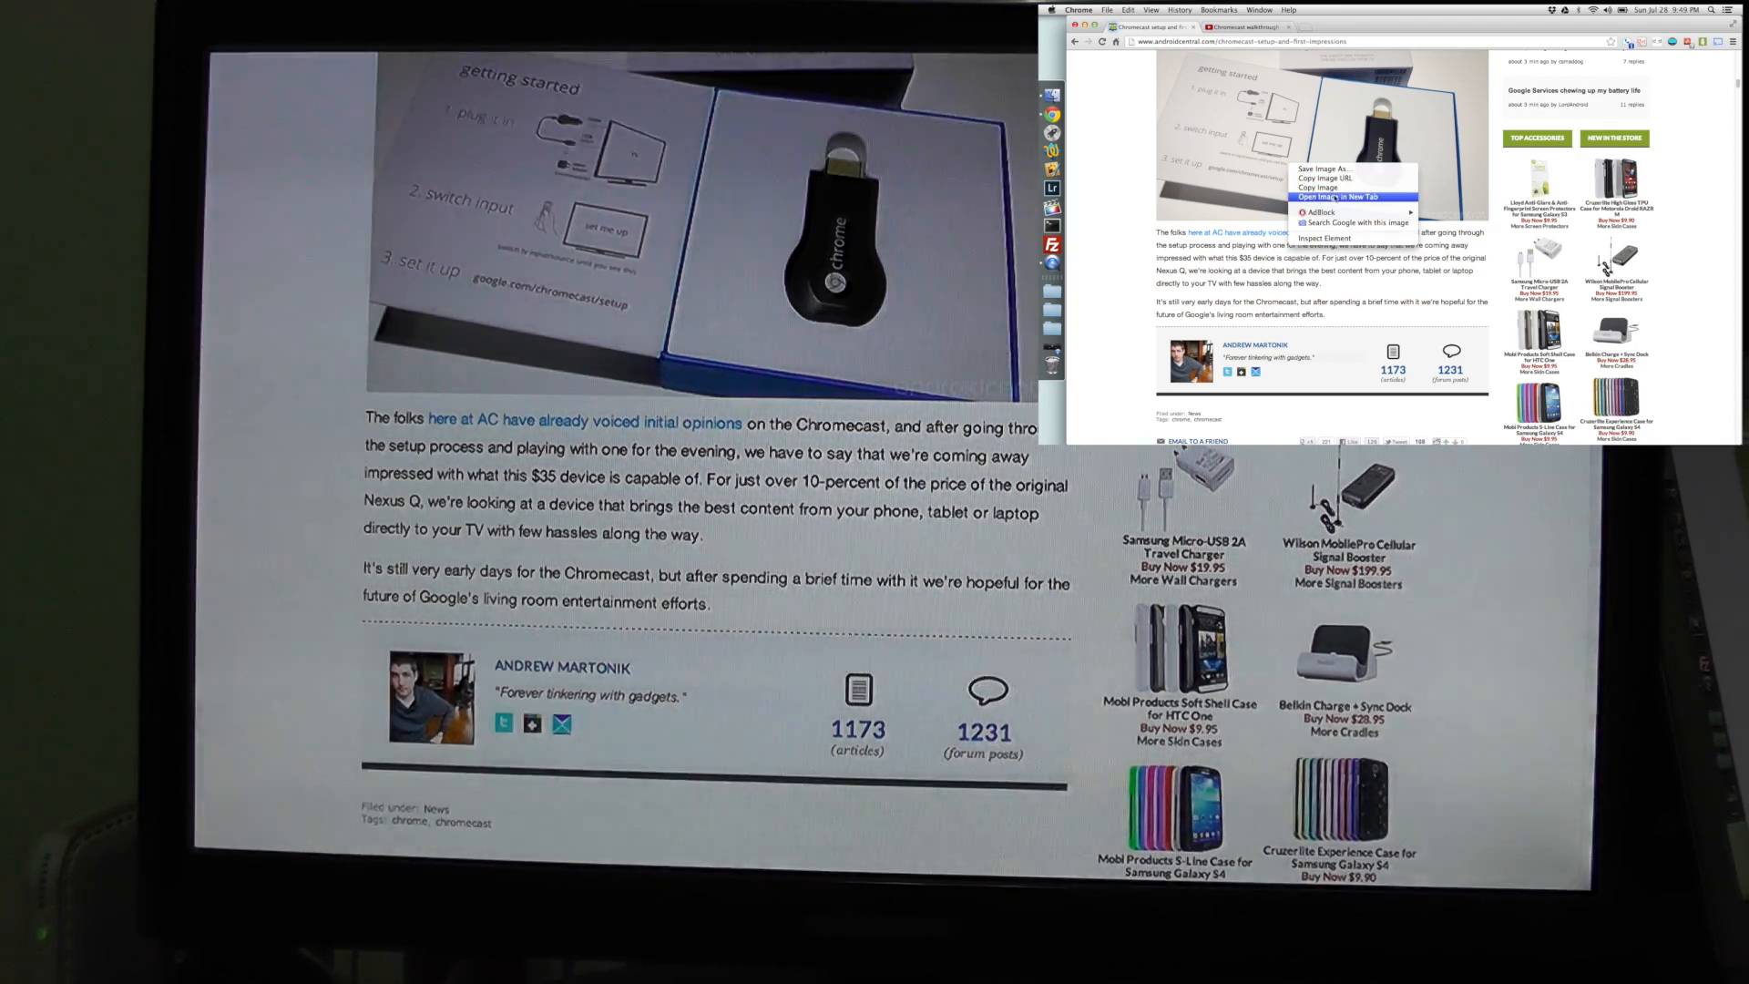
pyautogui.click(1347, 197)
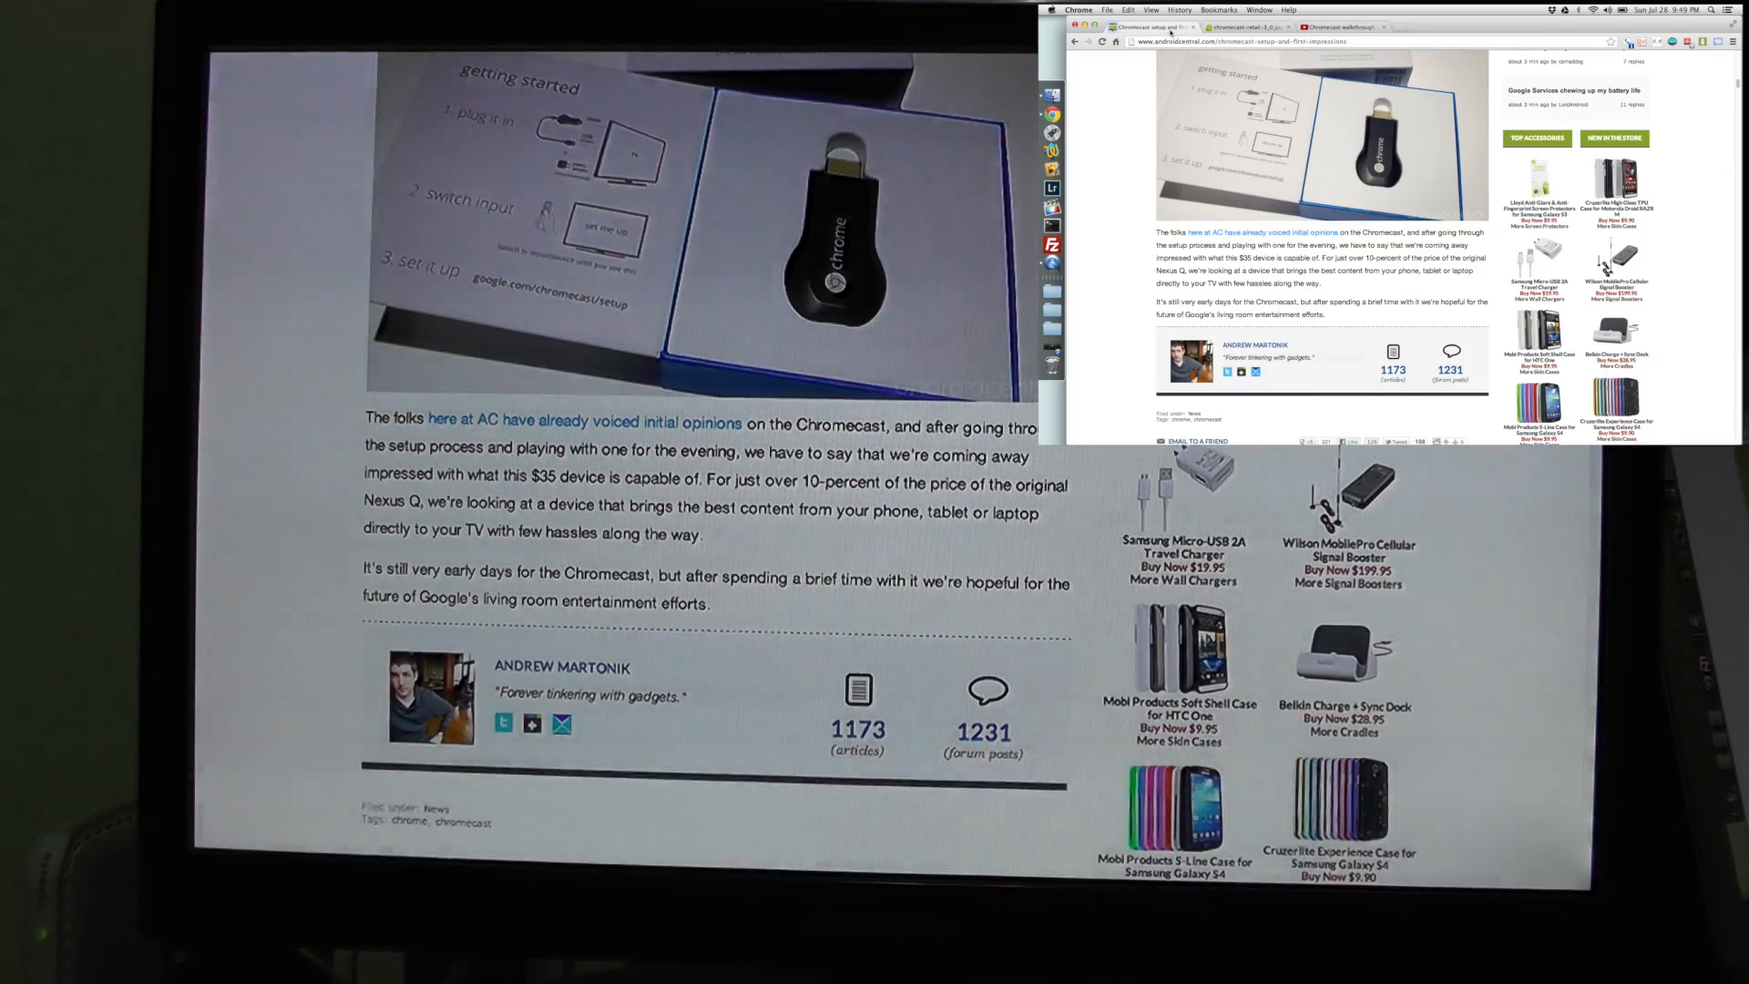
pyautogui.scroll(-3)
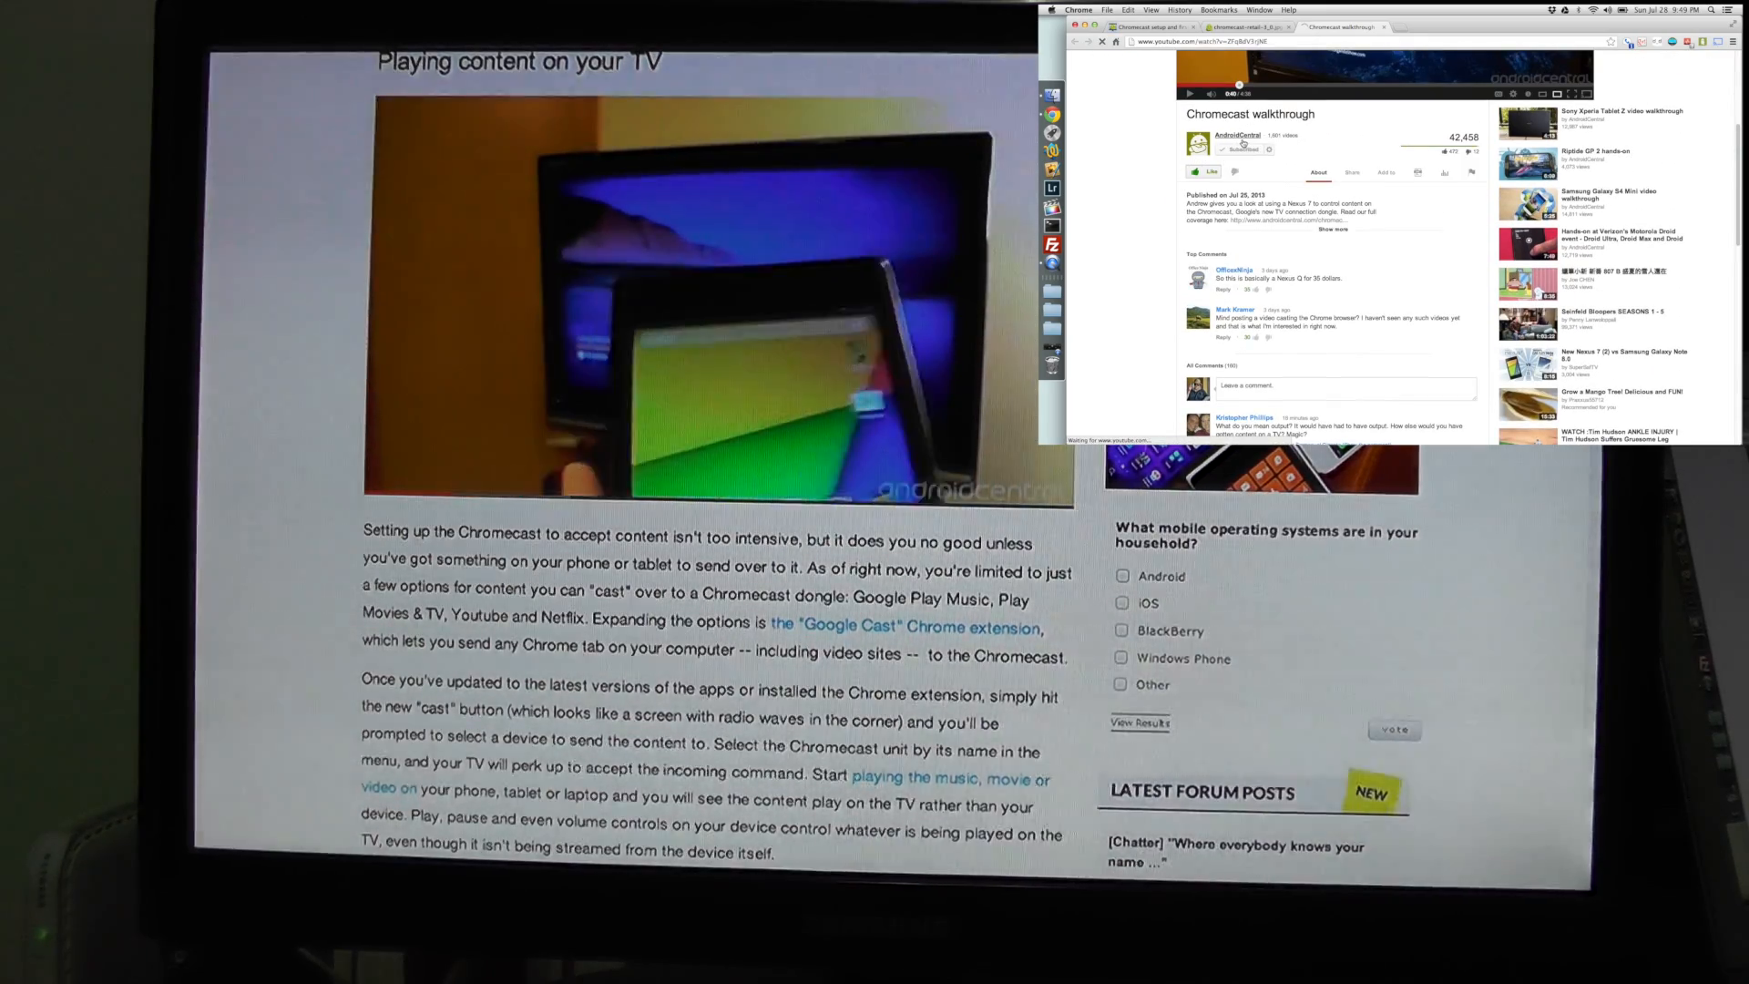
# Step: Go back to the mirrored Chromecast setup article tab at its heading
pyautogui.click(1219, 135)
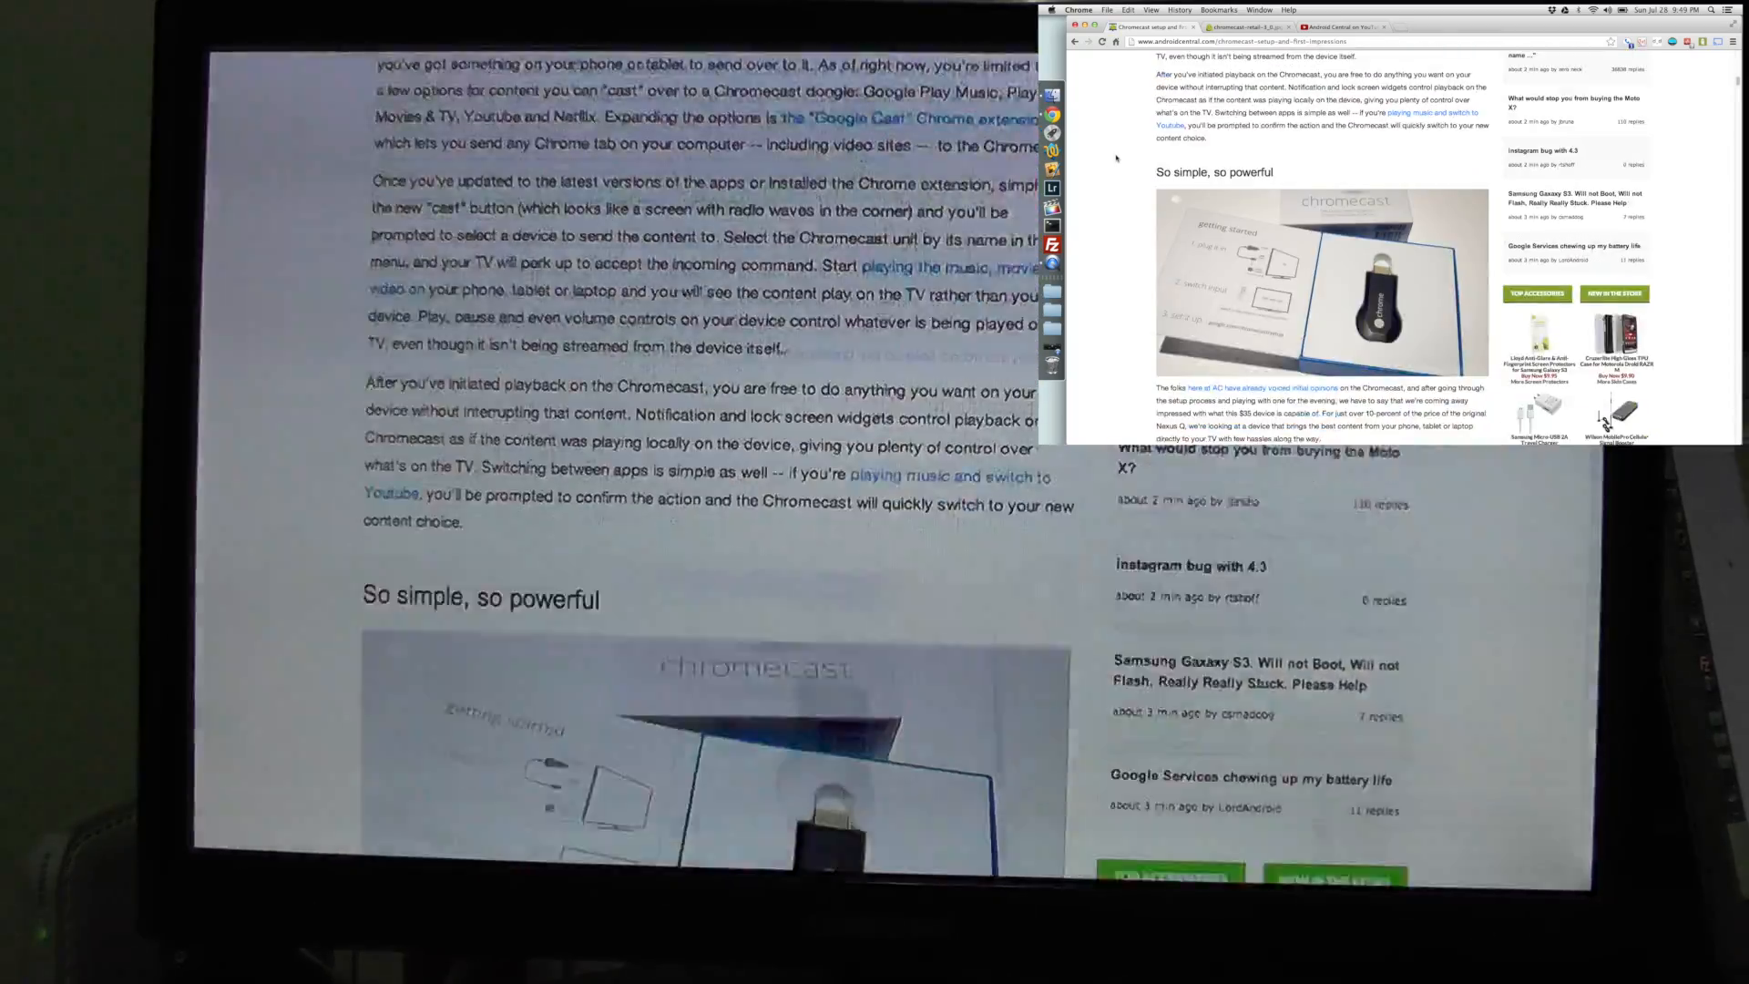
pyautogui.scroll(-3)
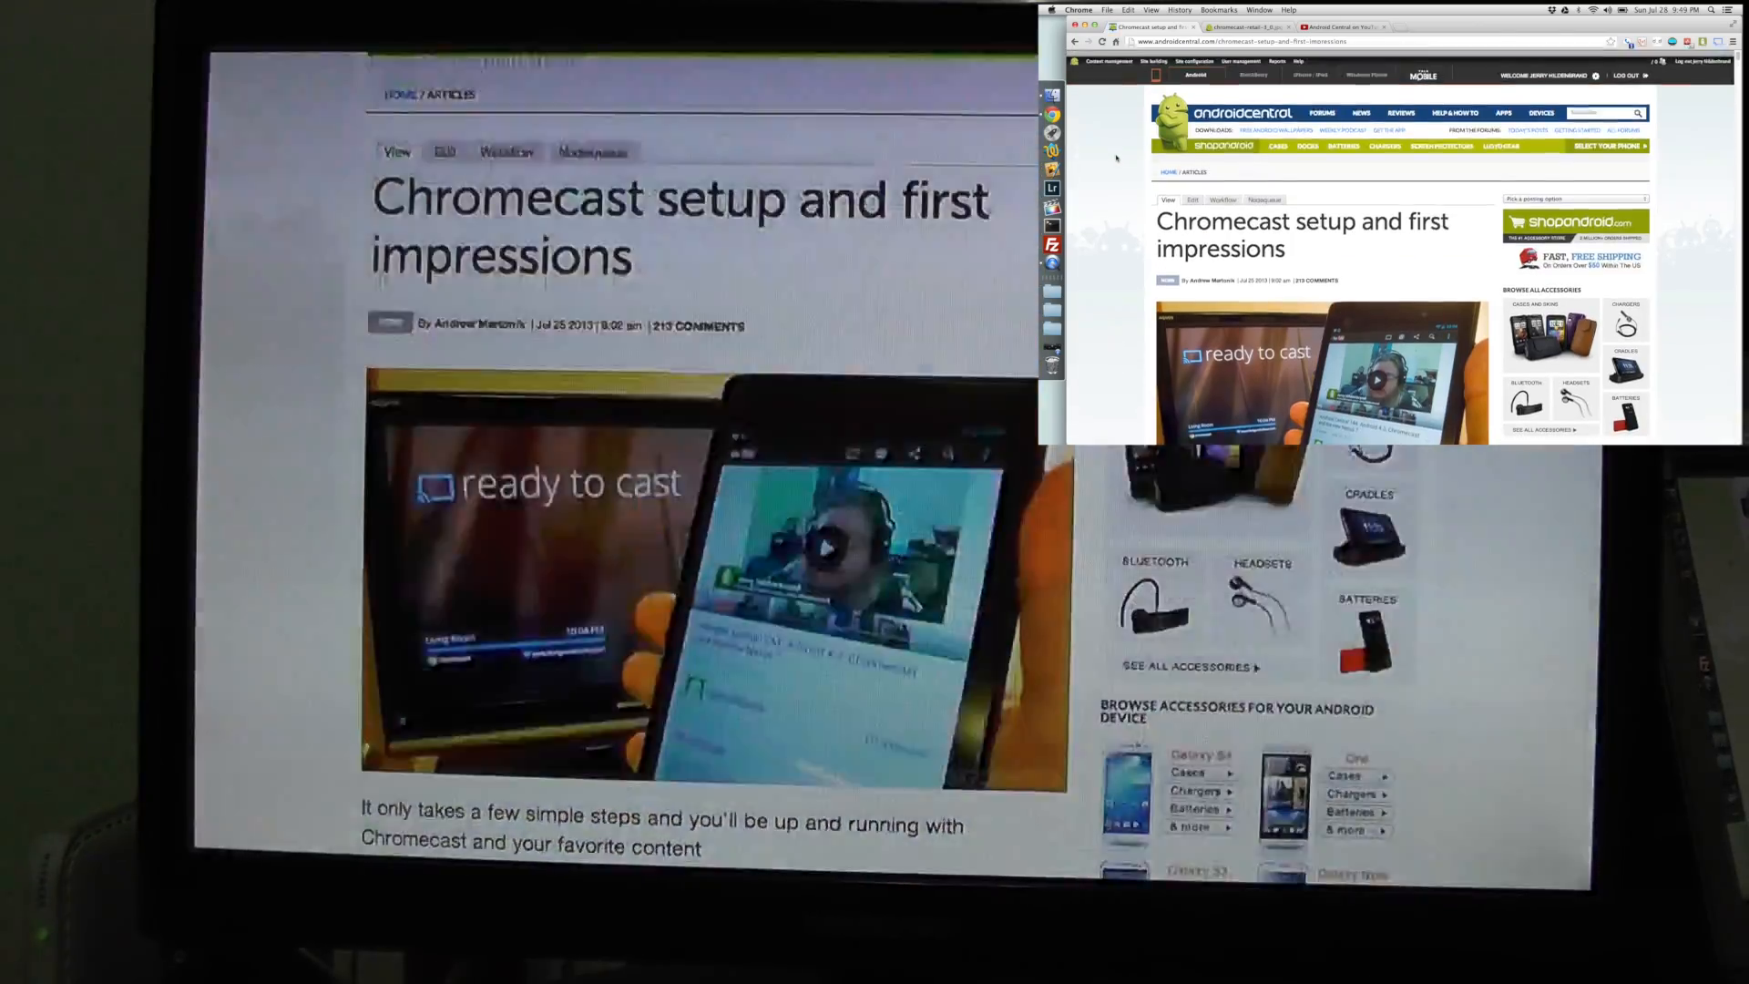
pyautogui.scroll(-3)
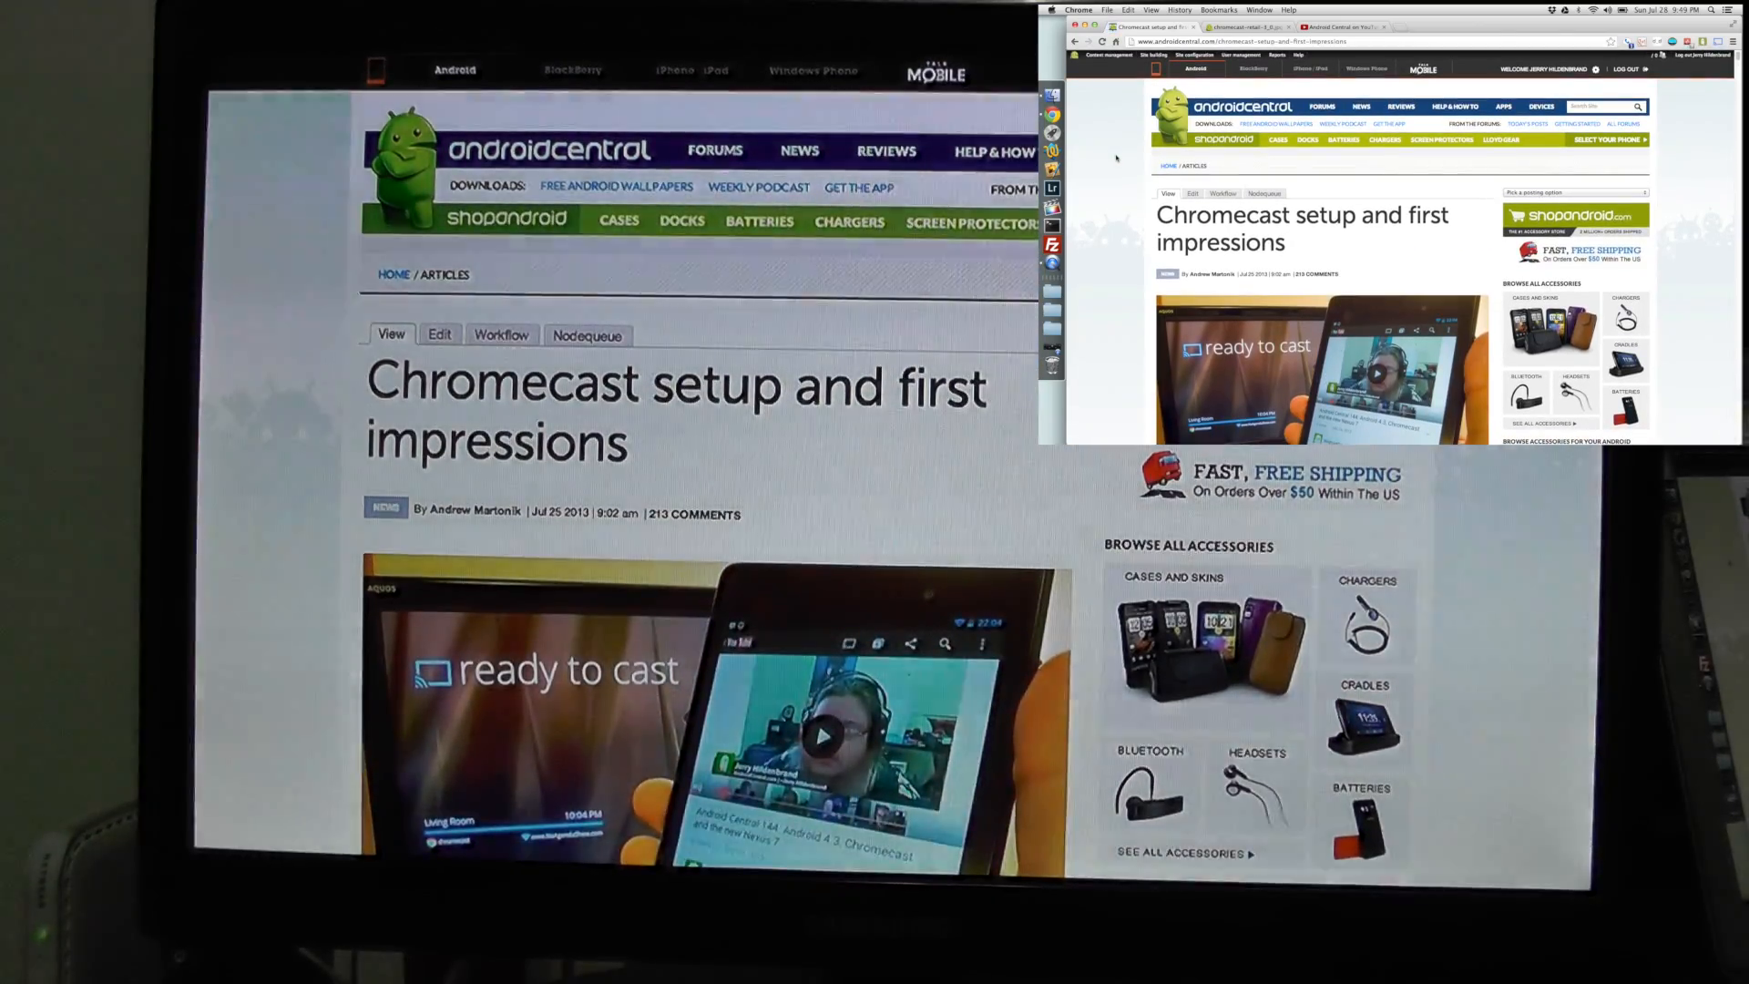